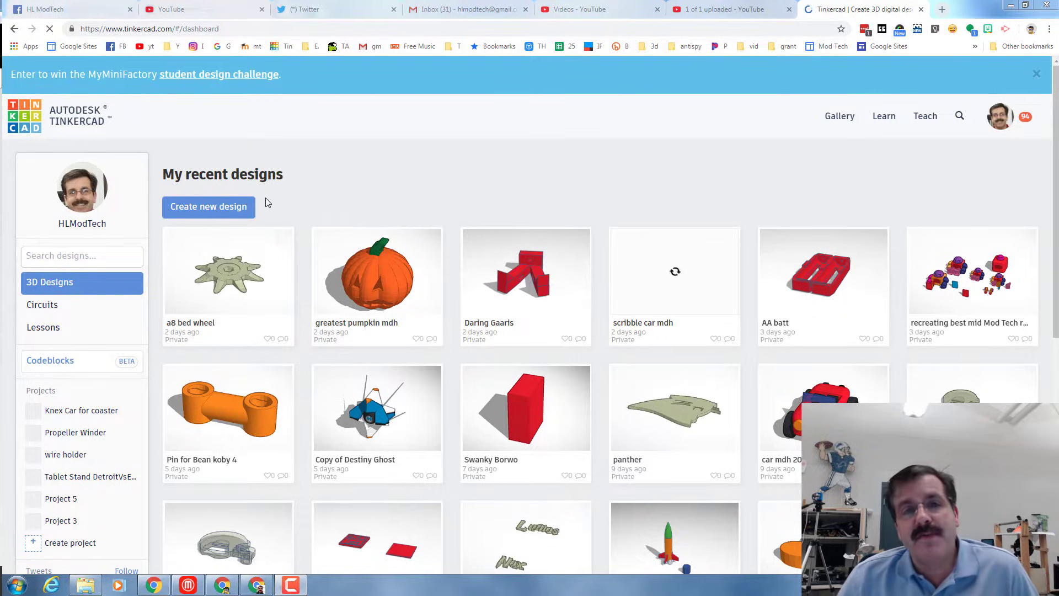
# Create a new empty design and name it 'key chain mdh 2018'
pyautogui.click(209, 206)
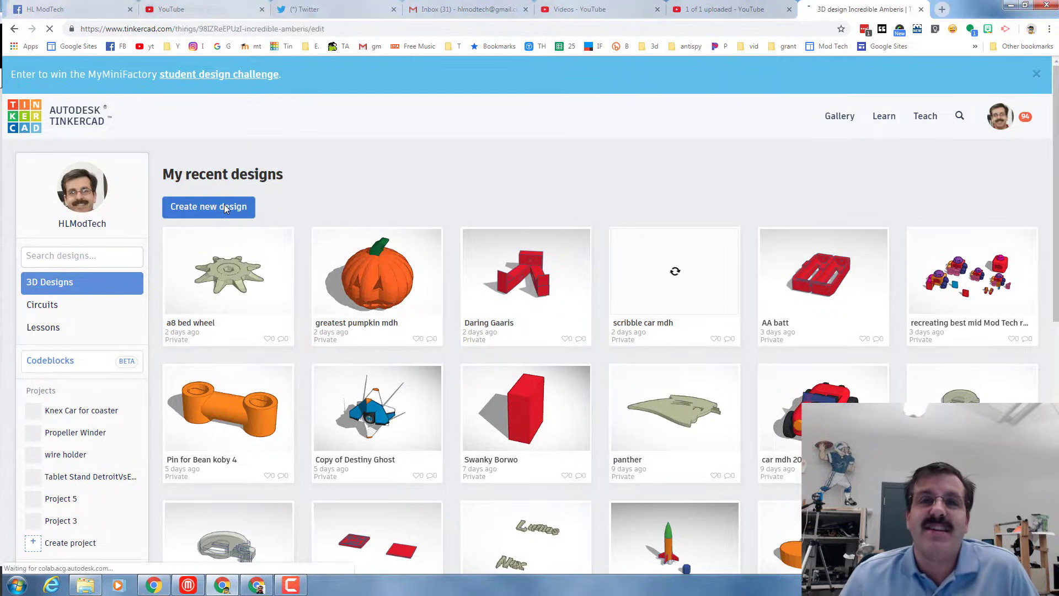
pyautogui.moveTo(324, 229)
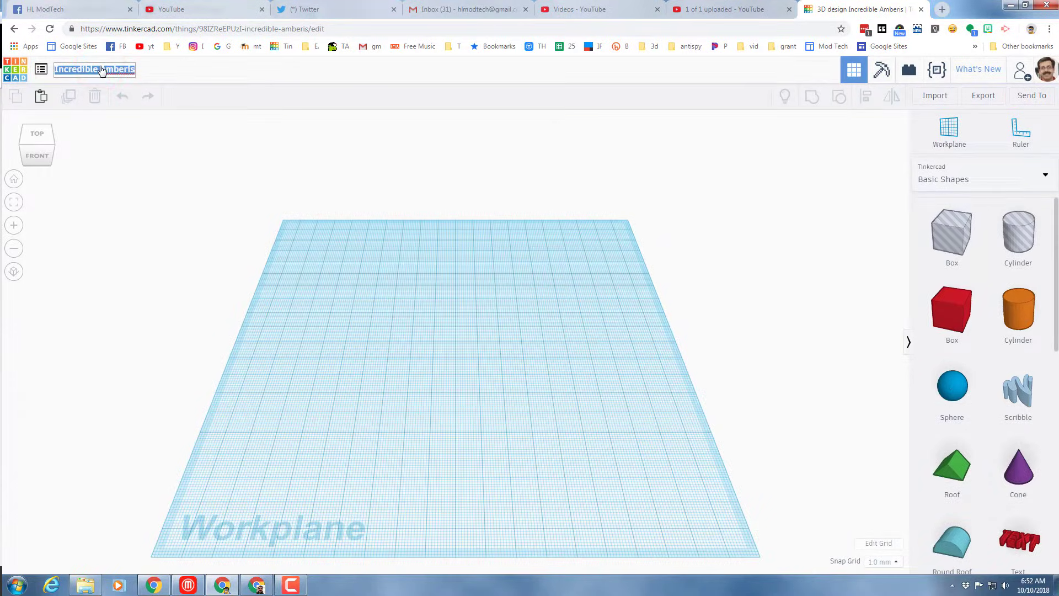
pyautogui.write('key chauin adh')
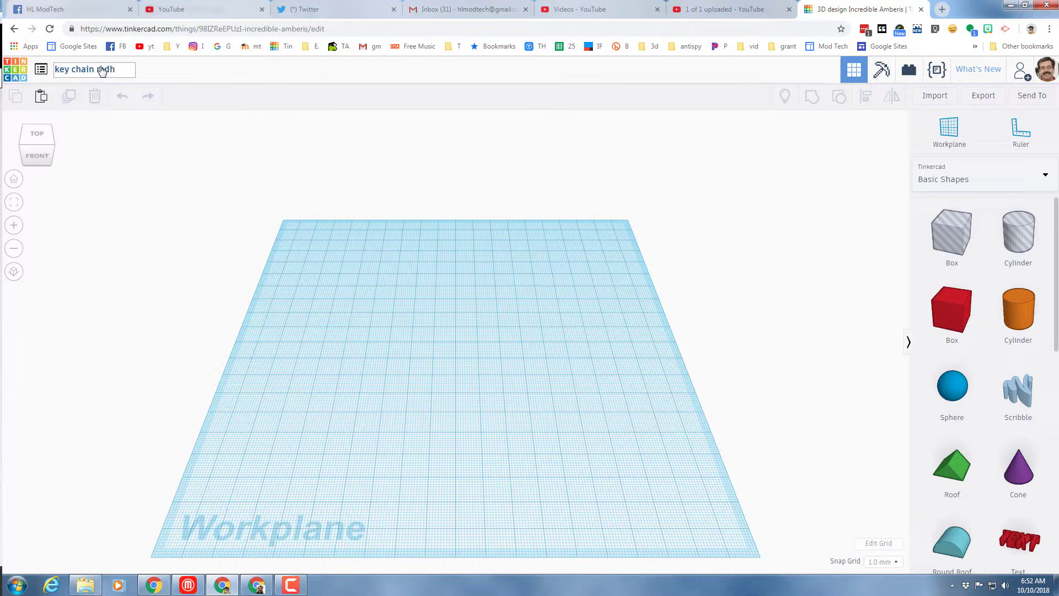
pyautogui.write('201')
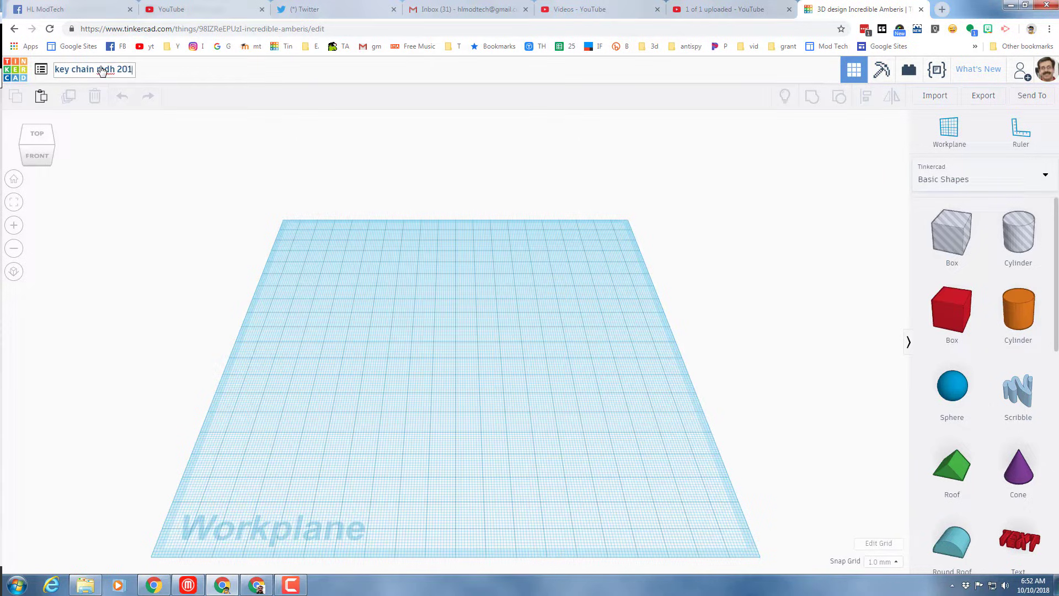
pyautogui.write('8')
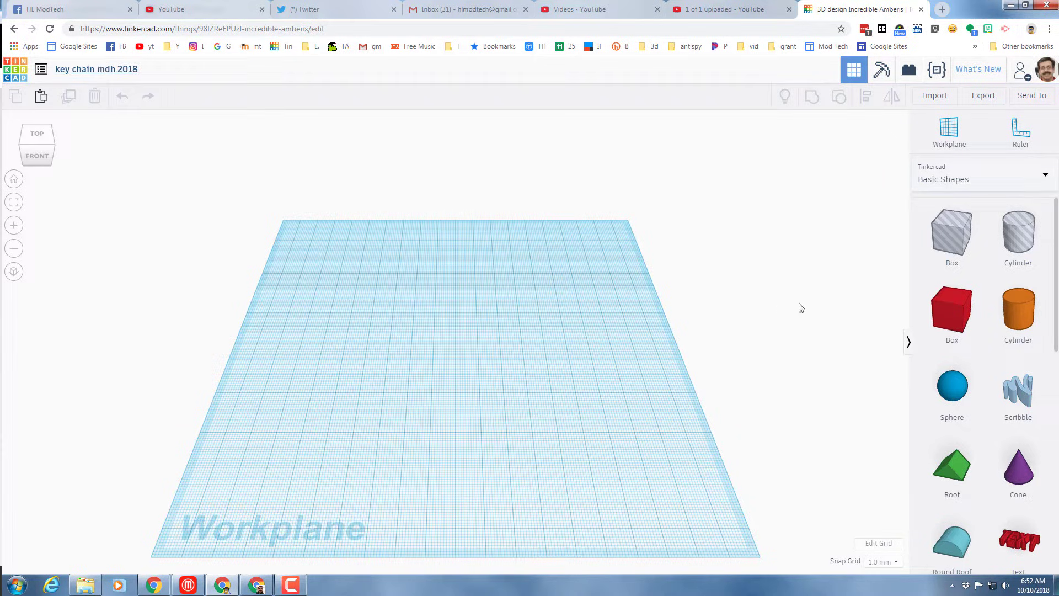
pyautogui.moveTo(952, 312)
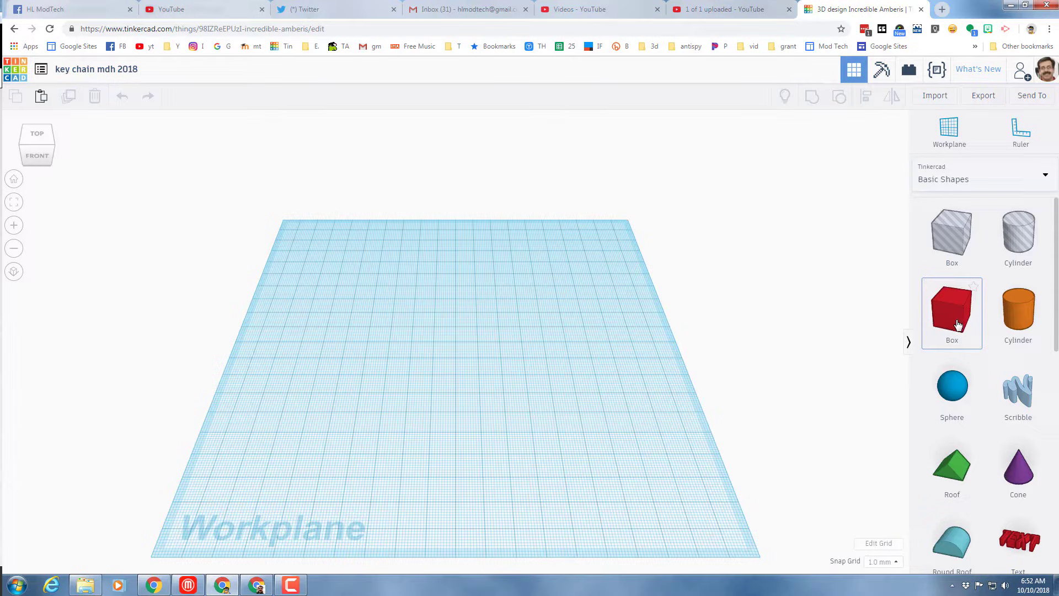
pyautogui.moveTo(945, 318)
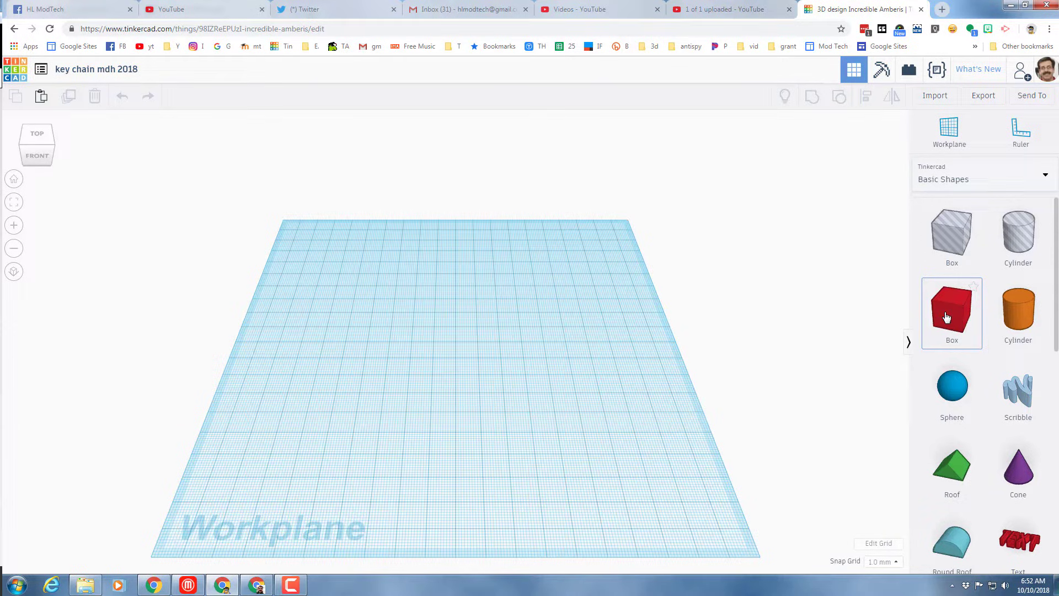
pyautogui.moveTo(280, 323)
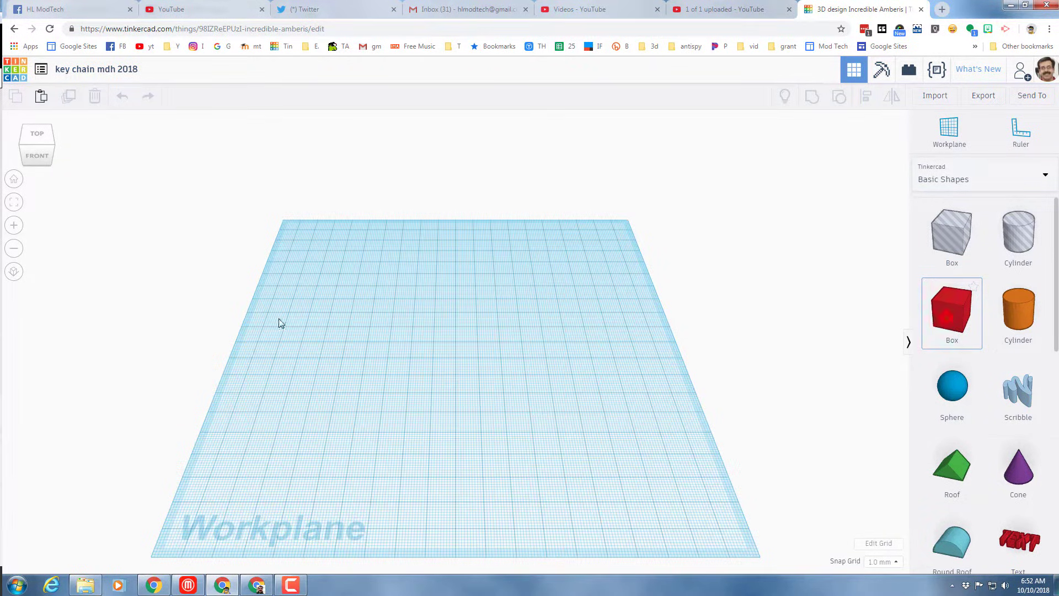
# Place a red box on the workplane and flatten it into a thin, wide slab
pyautogui.click(951, 313)
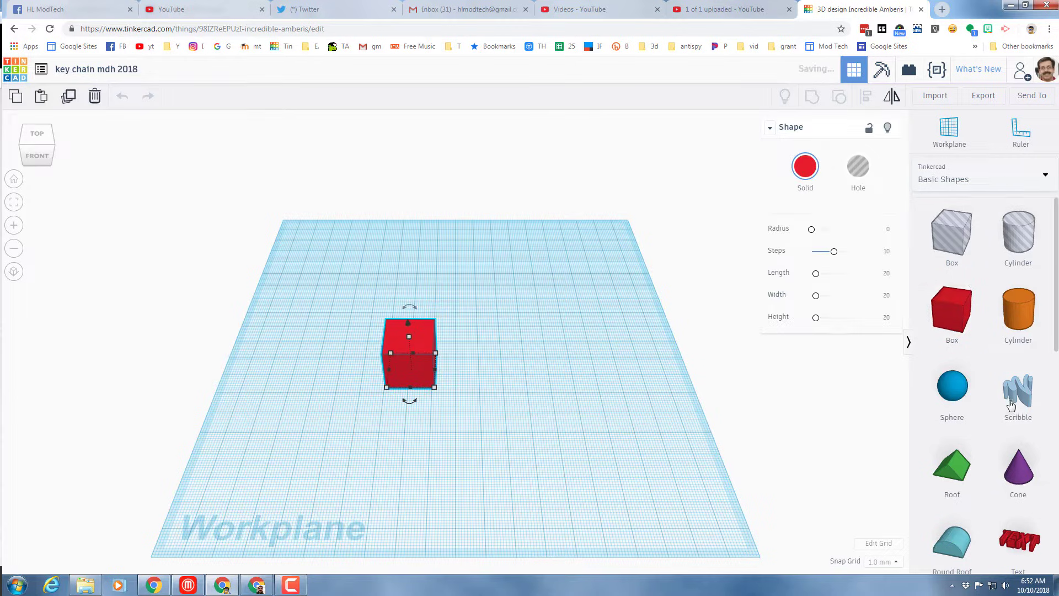
pyautogui.scroll(-3)
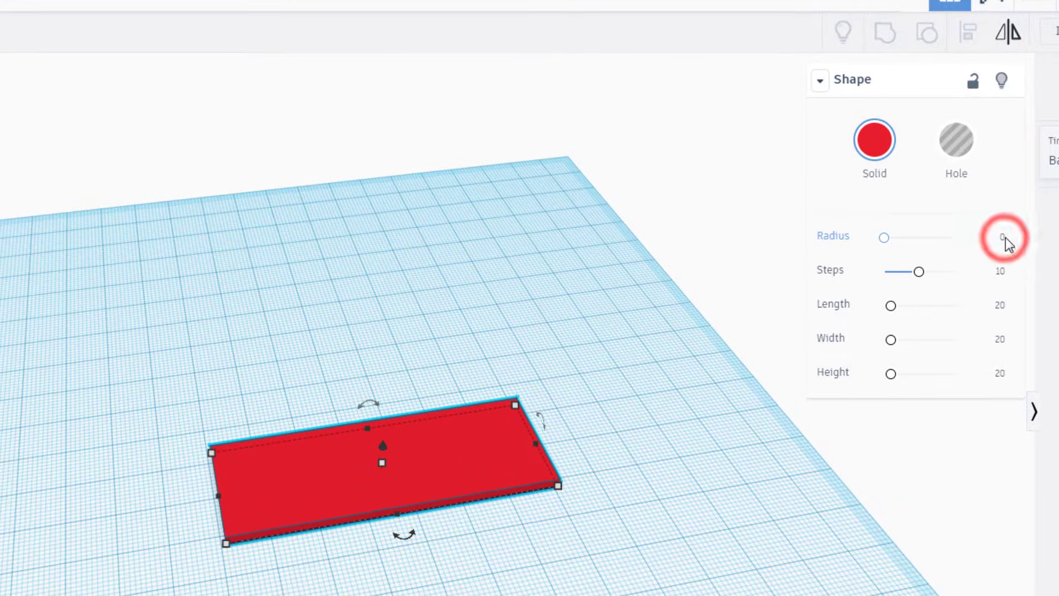
# Round the slab's corners with Radius 2 then 4, keeping Steps at 10
pyautogui.click(998, 237)
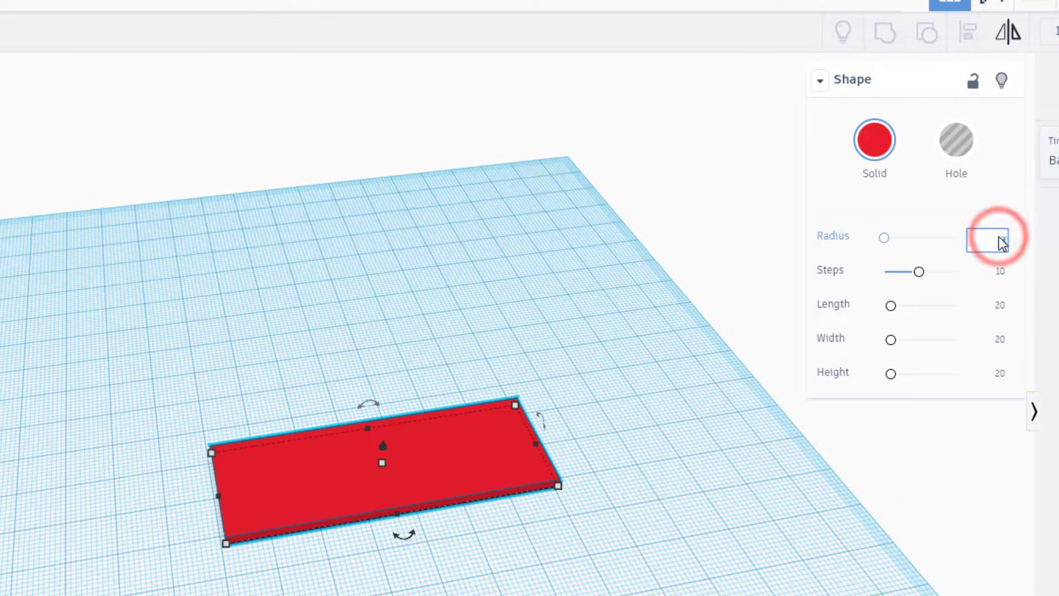
pyautogui.write('2')
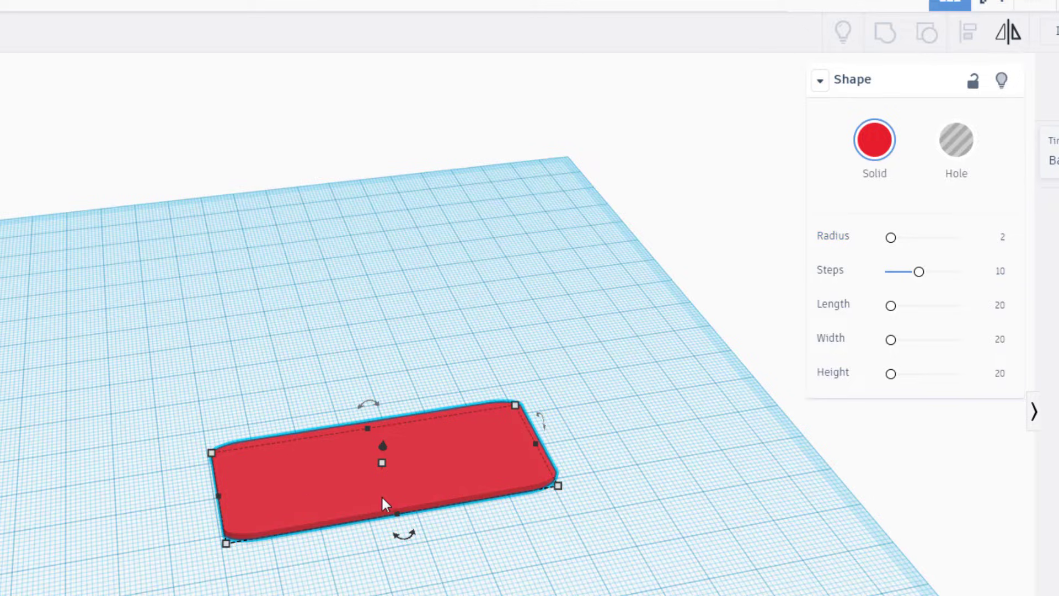
pyautogui.click(999, 271)
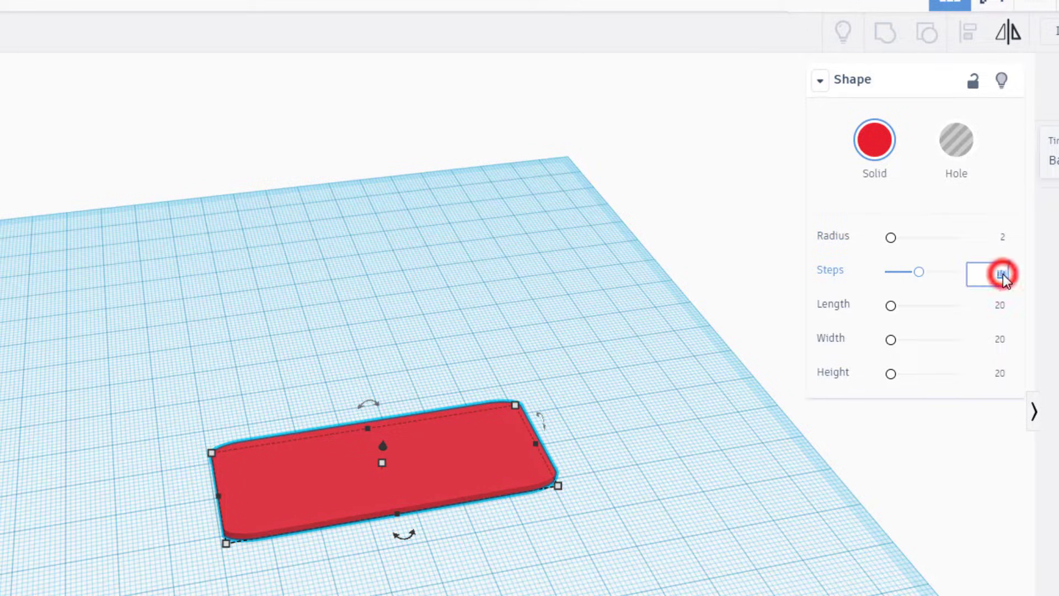
pyautogui.click(999, 271)
pyautogui.write('2')
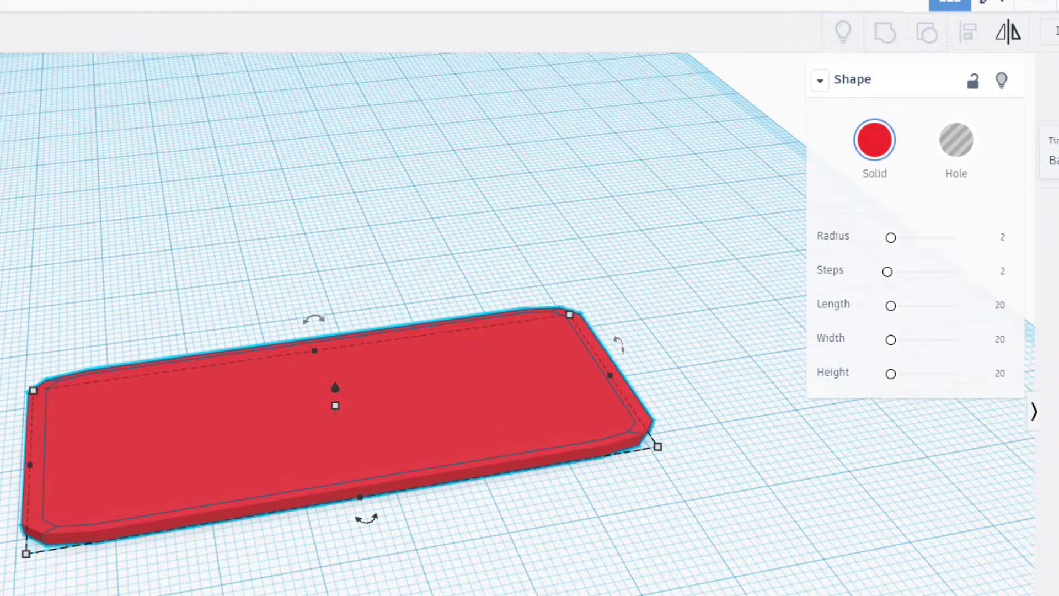
pyautogui.moveTo(980, 276)
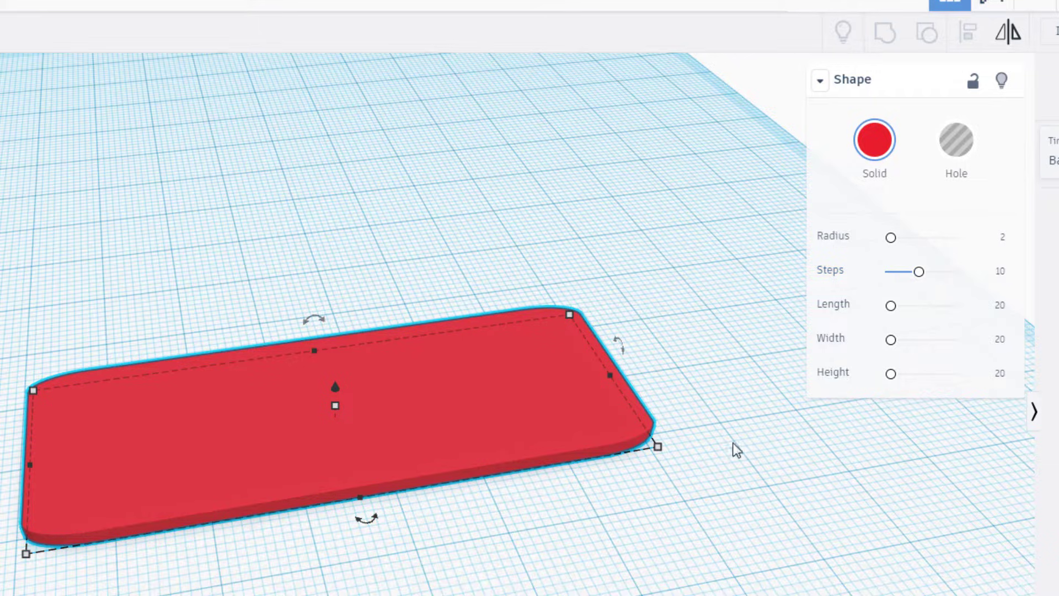
pyautogui.click(993, 236)
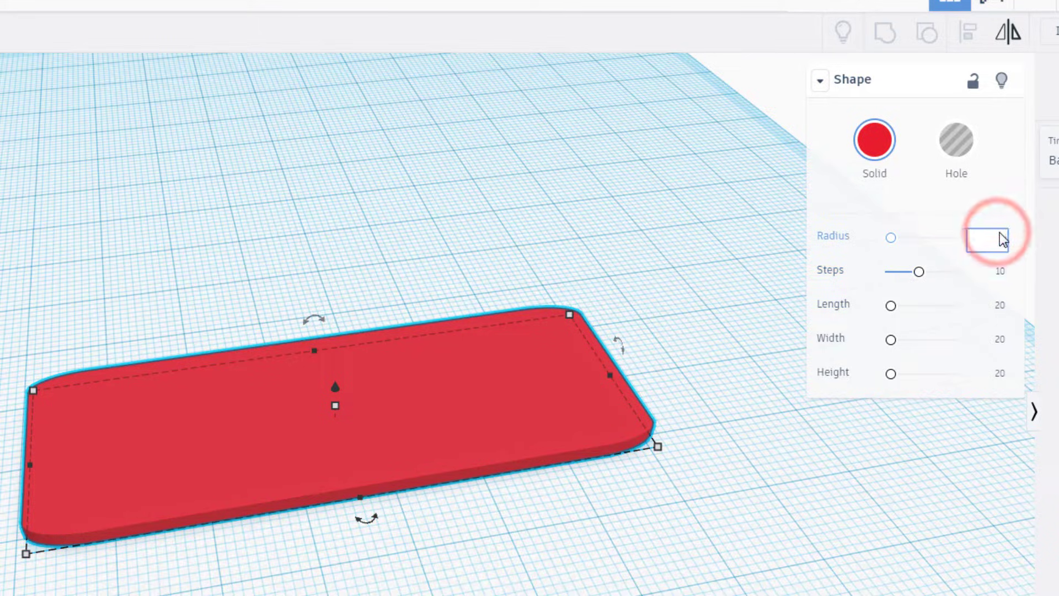
pyautogui.write('4')
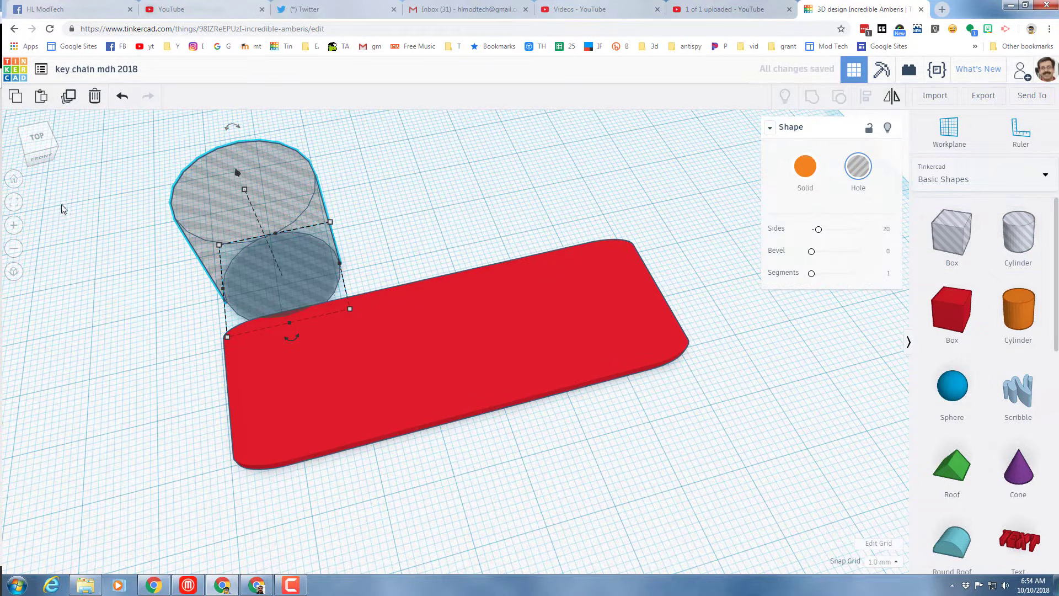
# Position a small hole cylinder at one corner and group it into the slab
pyautogui.click(14, 201)
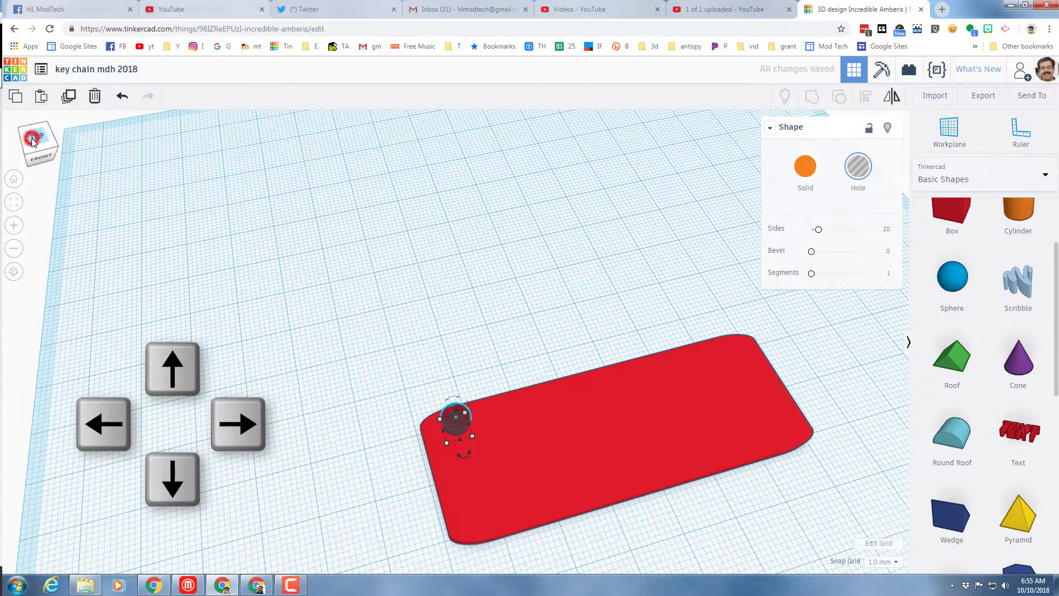
pyautogui.click(34, 136)
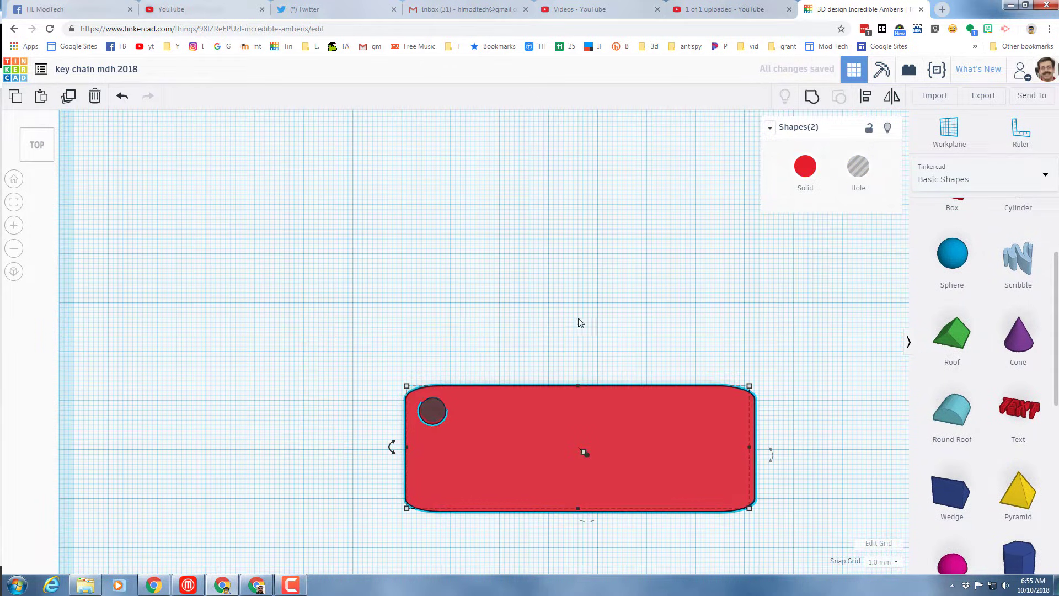
pyautogui.click(811, 96)
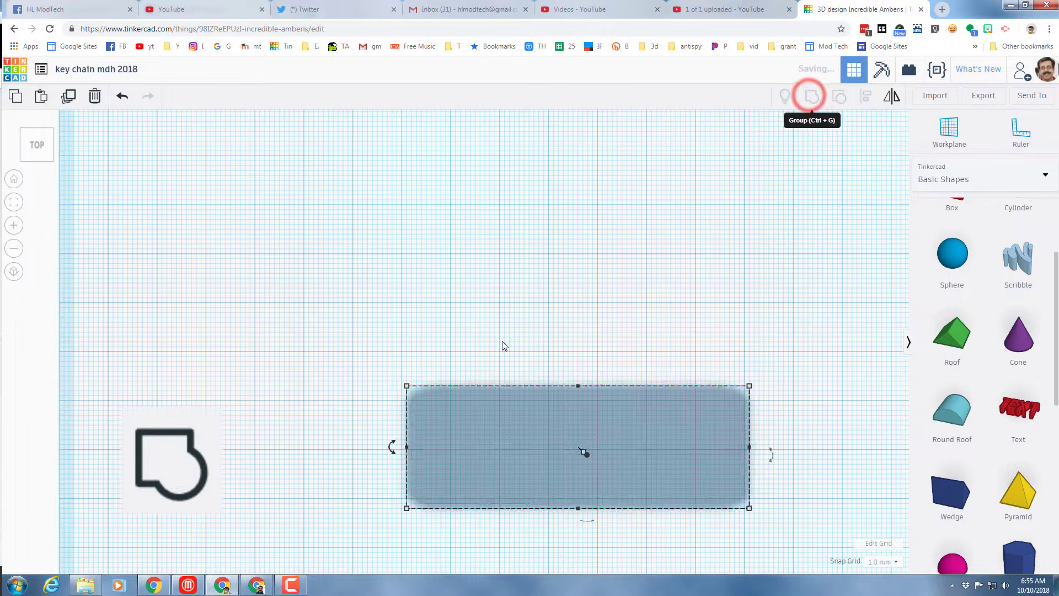
pyautogui.click(811, 96)
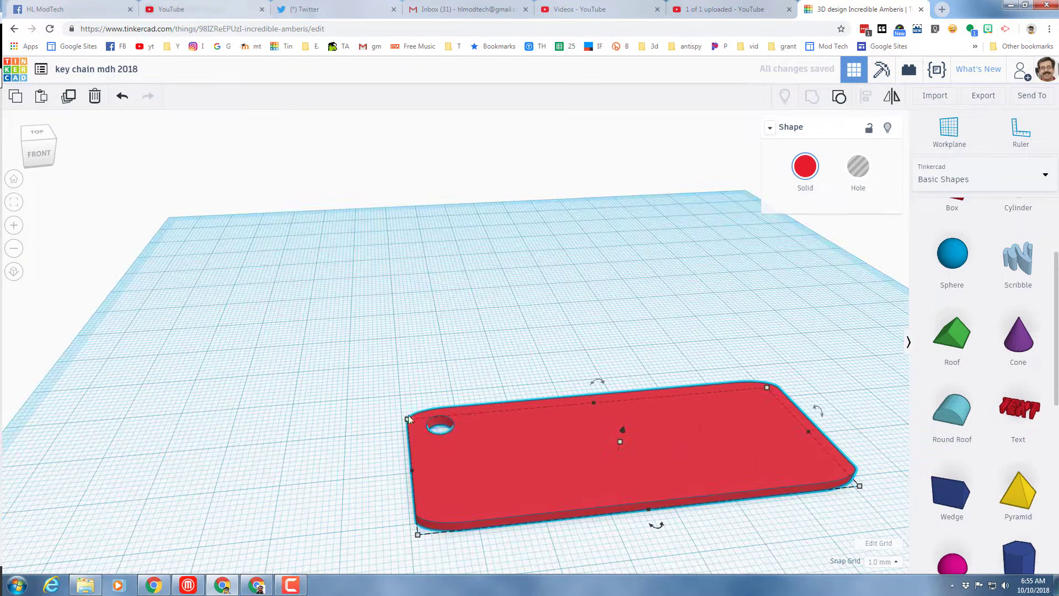
pyautogui.moveTo(551, 474)
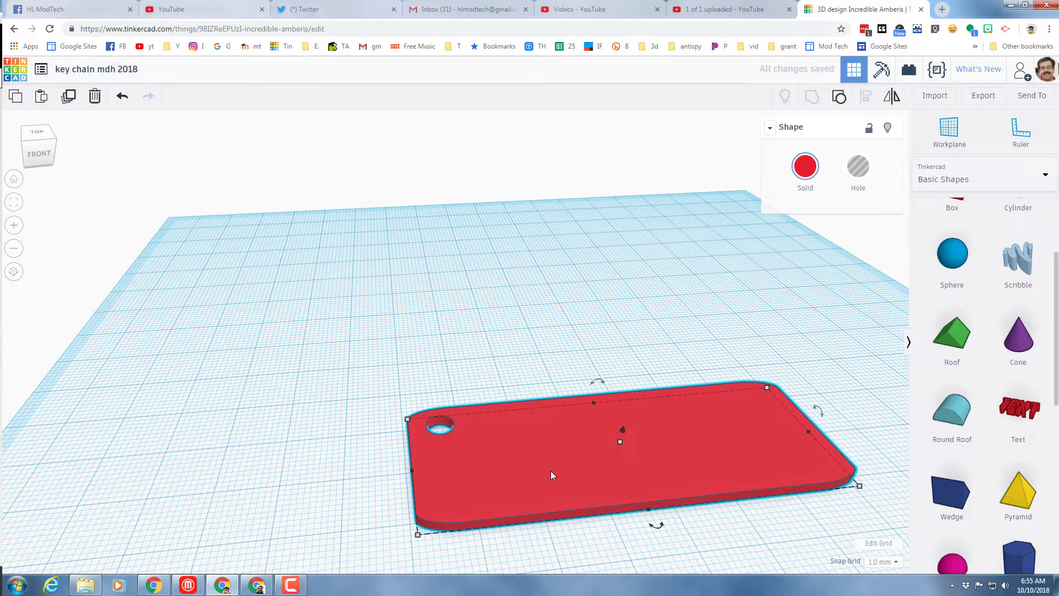
pyautogui.moveTo(604, 484)
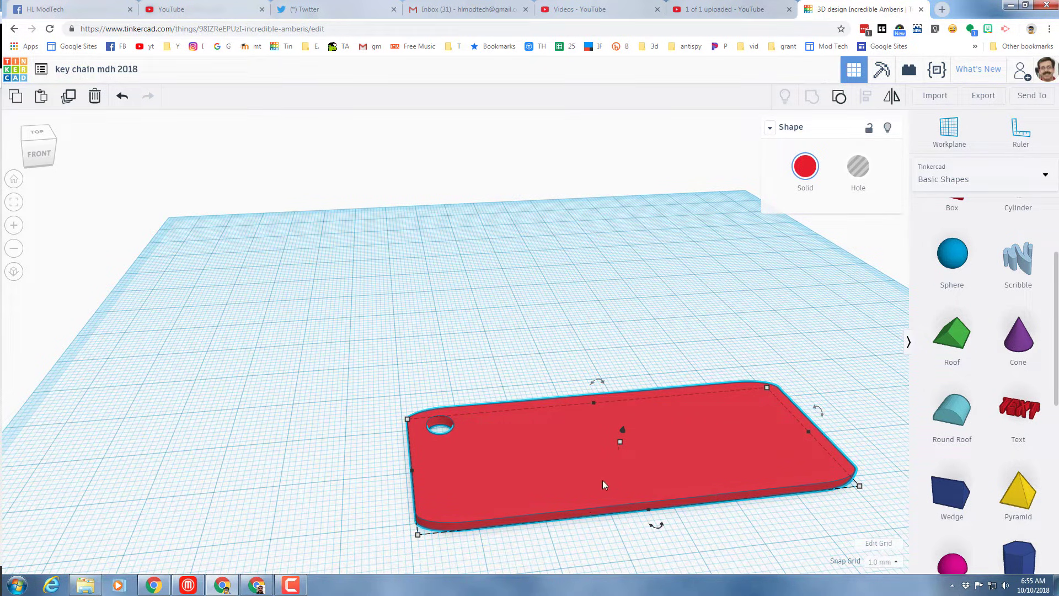
pyautogui.moveTo(523, 461)
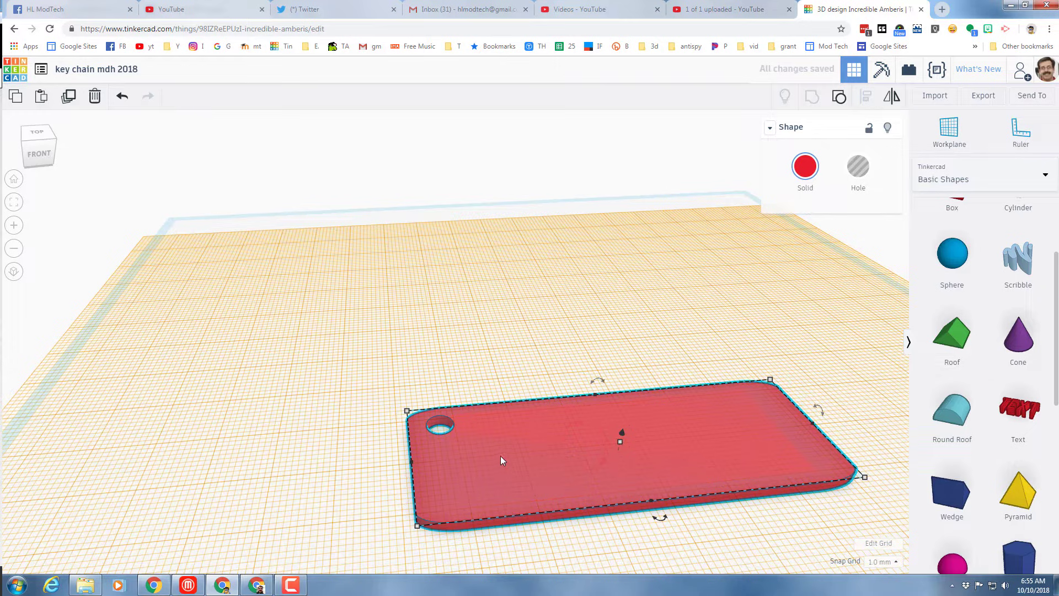
# Add a script-style 3D text shape from the full shape generators list
pyautogui.scroll(3)
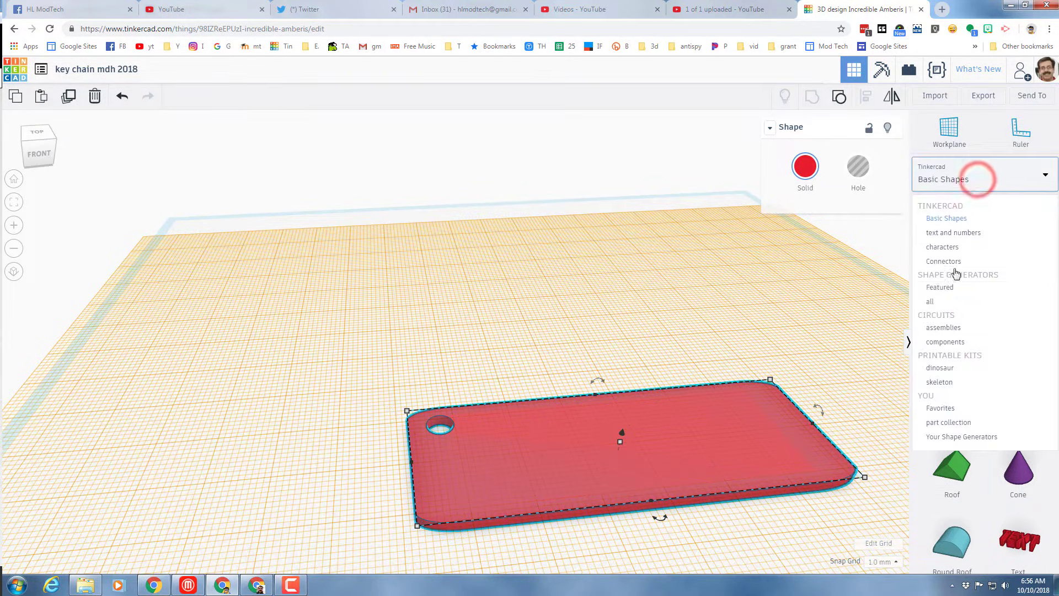
pyautogui.click(930, 301)
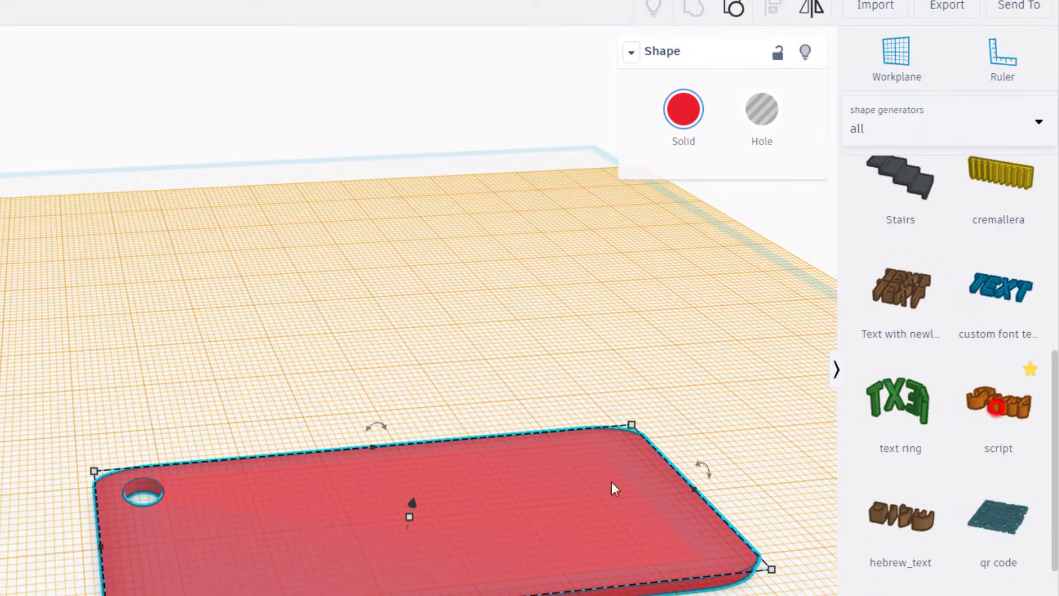
pyautogui.click(998, 398)
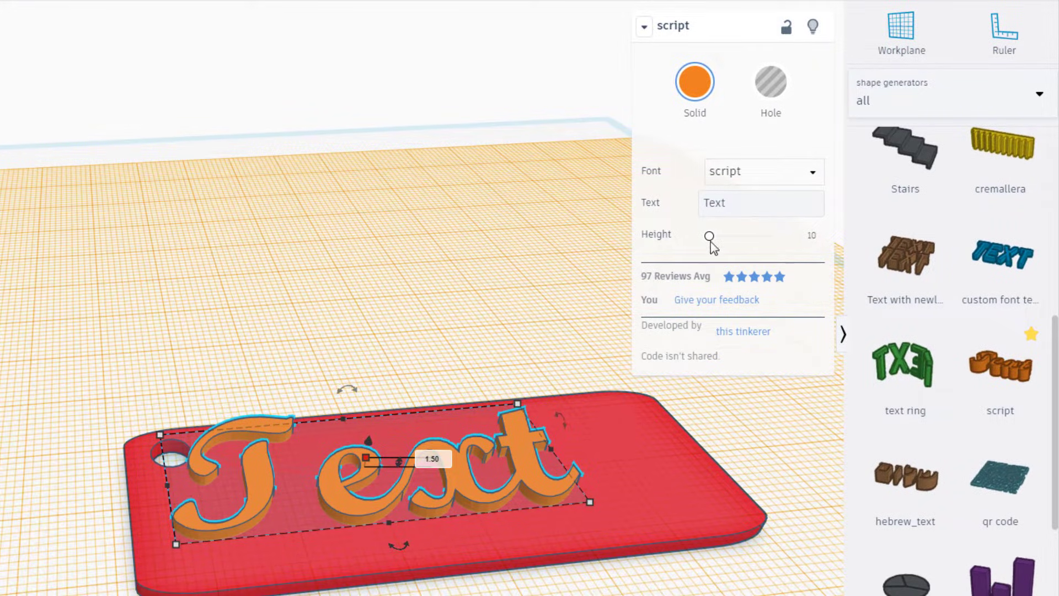
# Set the lettering to script font reading 'Harmon', adjusting its height
pyautogui.click(763, 171)
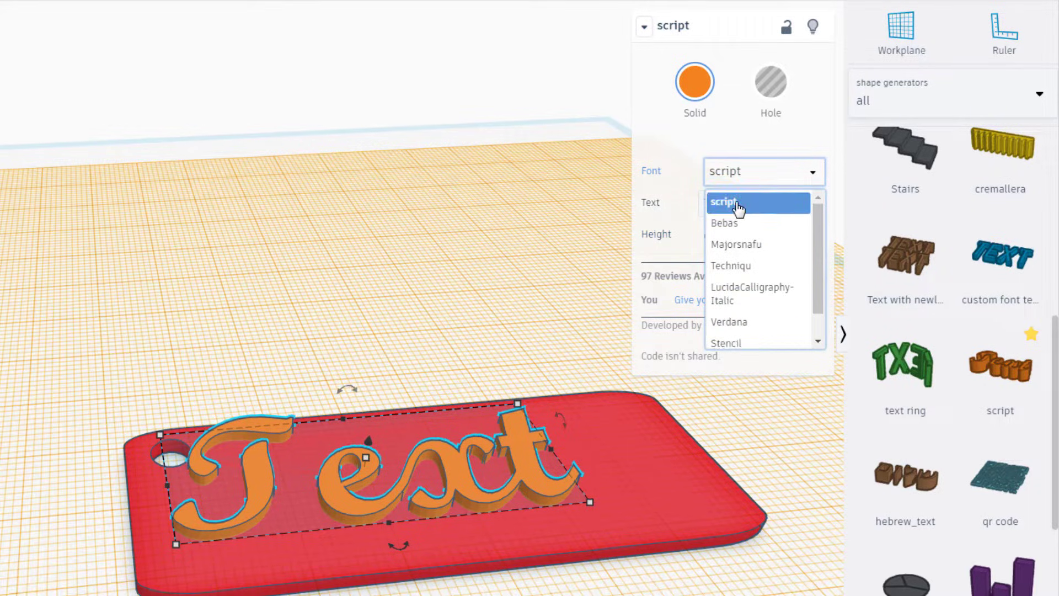
pyautogui.click(725, 203)
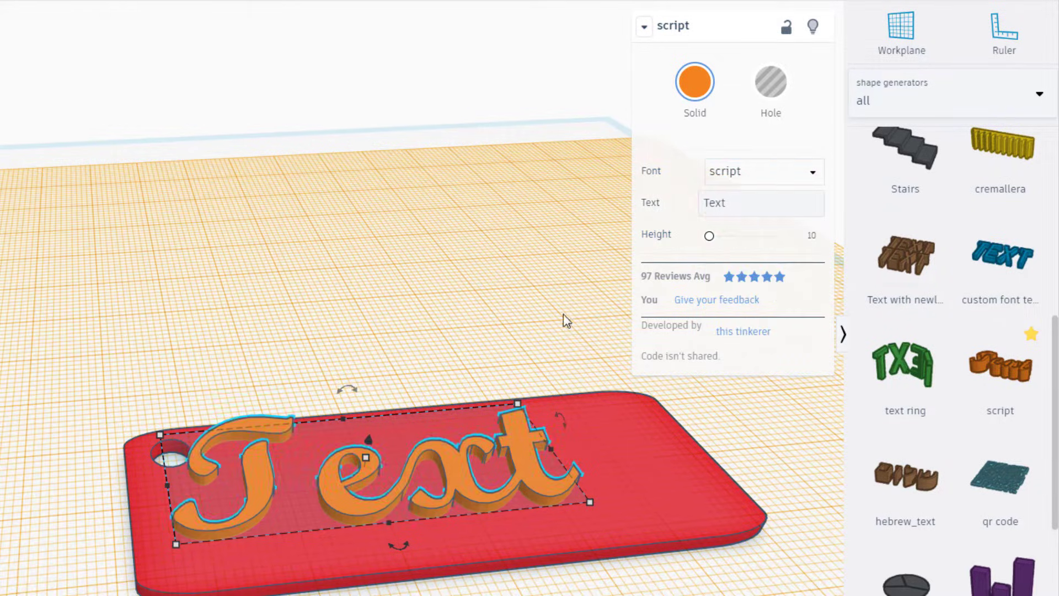
pyautogui.click(760, 203)
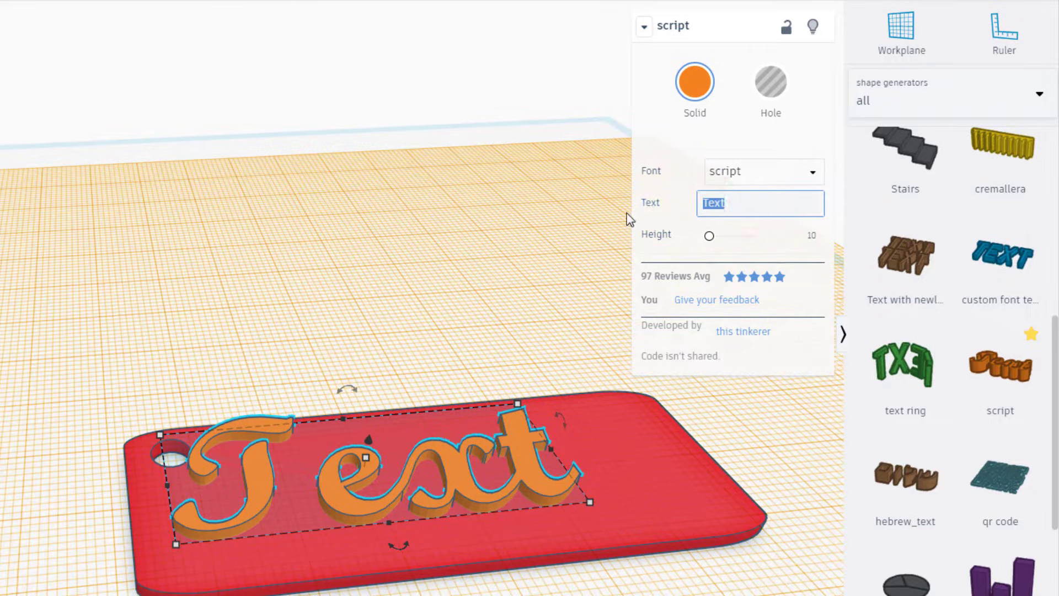
pyautogui.write('Harmon')
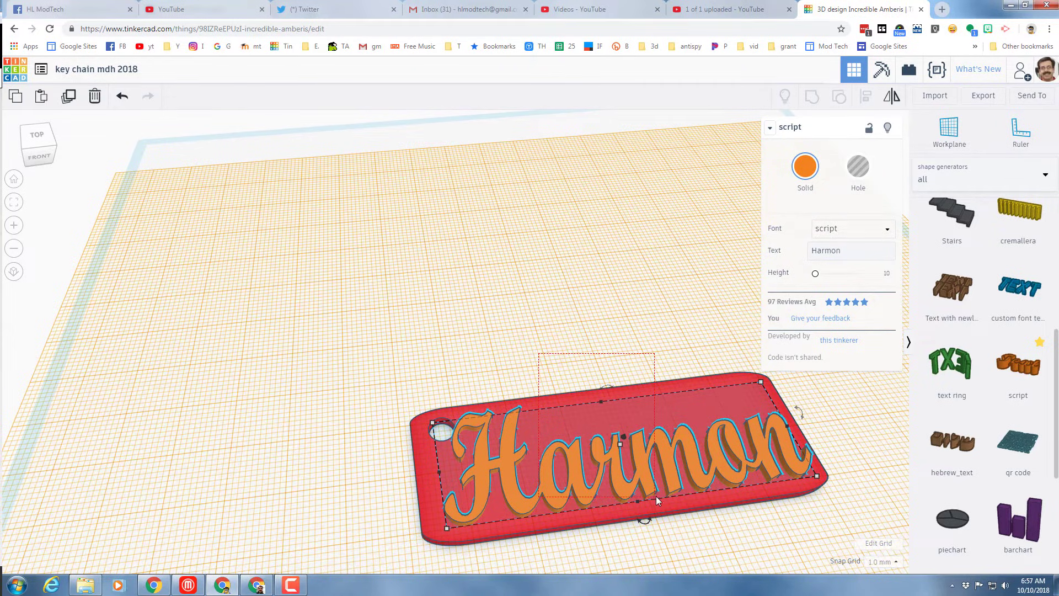
# Group the 'Harmon' lettering with the red base and view it from the front
pyautogui.click(813, 96)
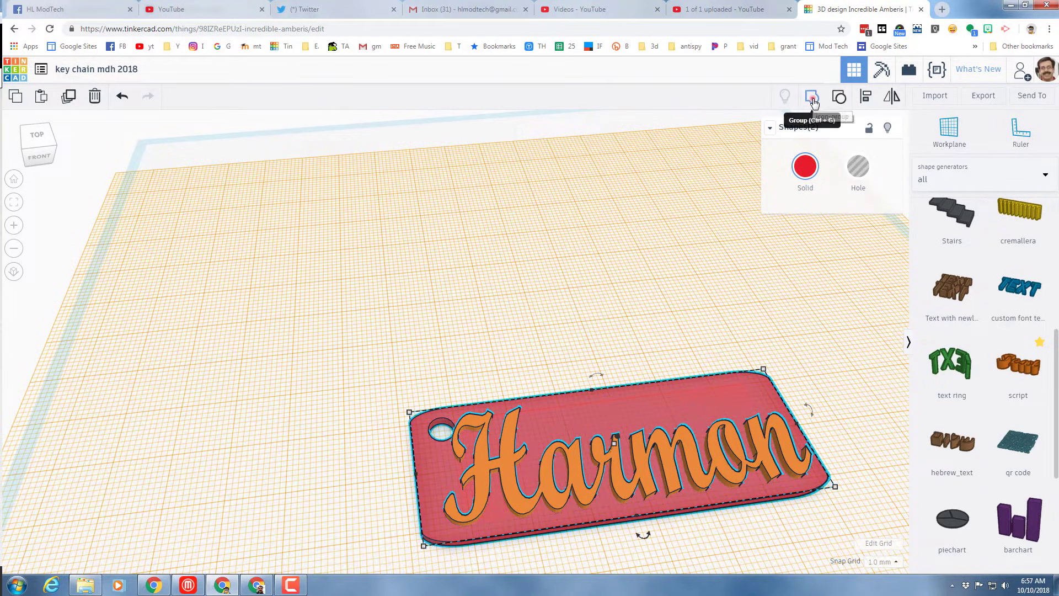
pyautogui.click(812, 96)
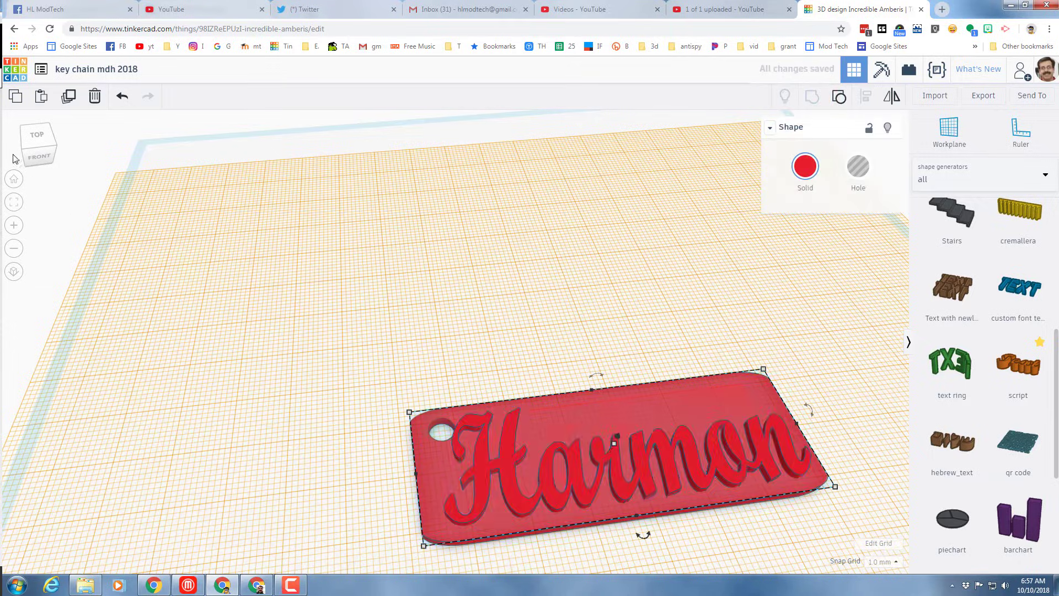
pyautogui.click(39, 157)
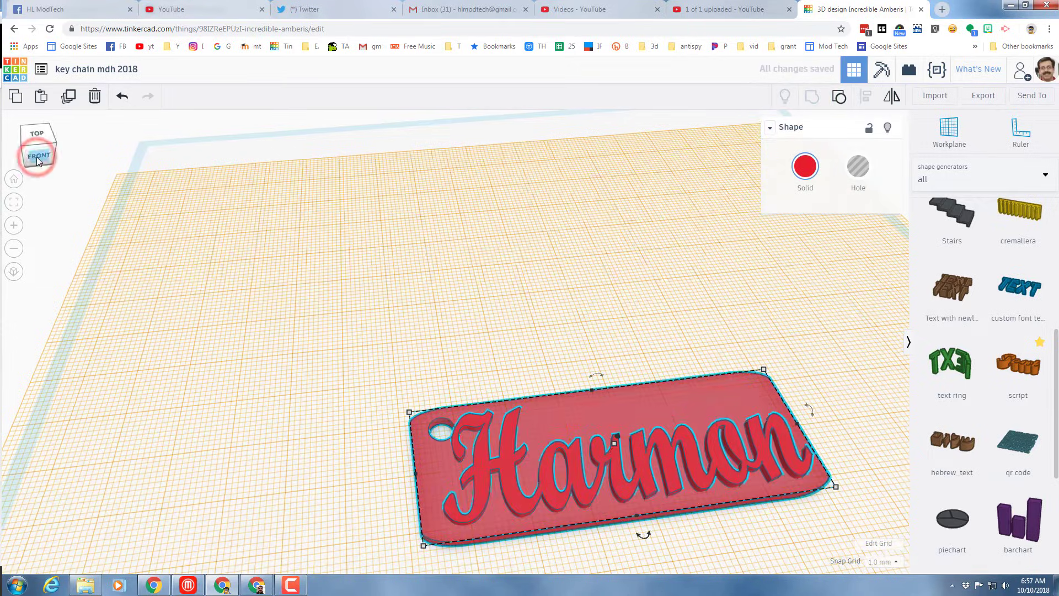
pyautogui.click(38, 156)
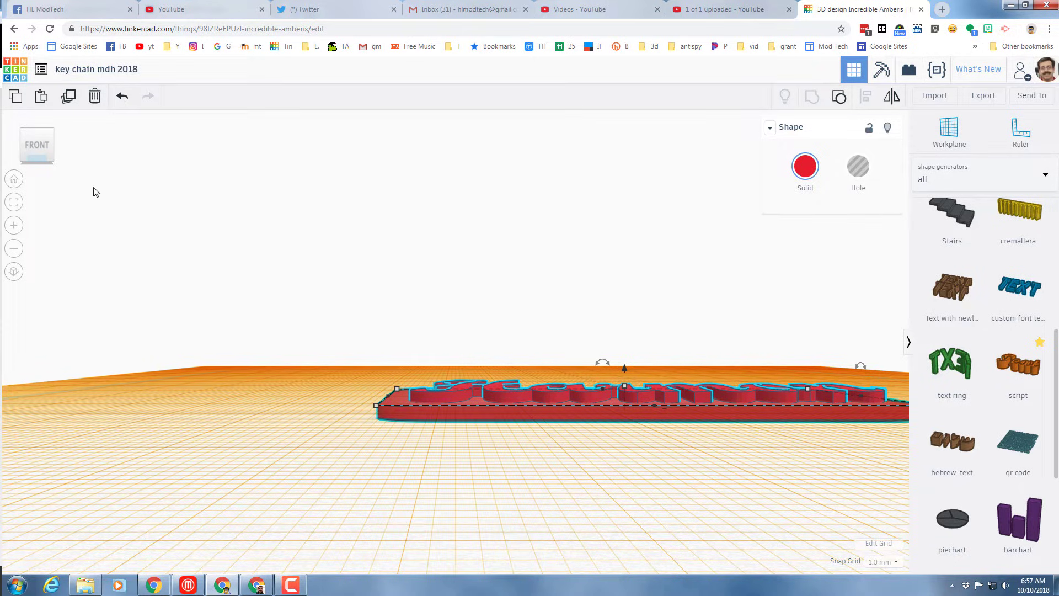
pyautogui.moveTo(85, 168)
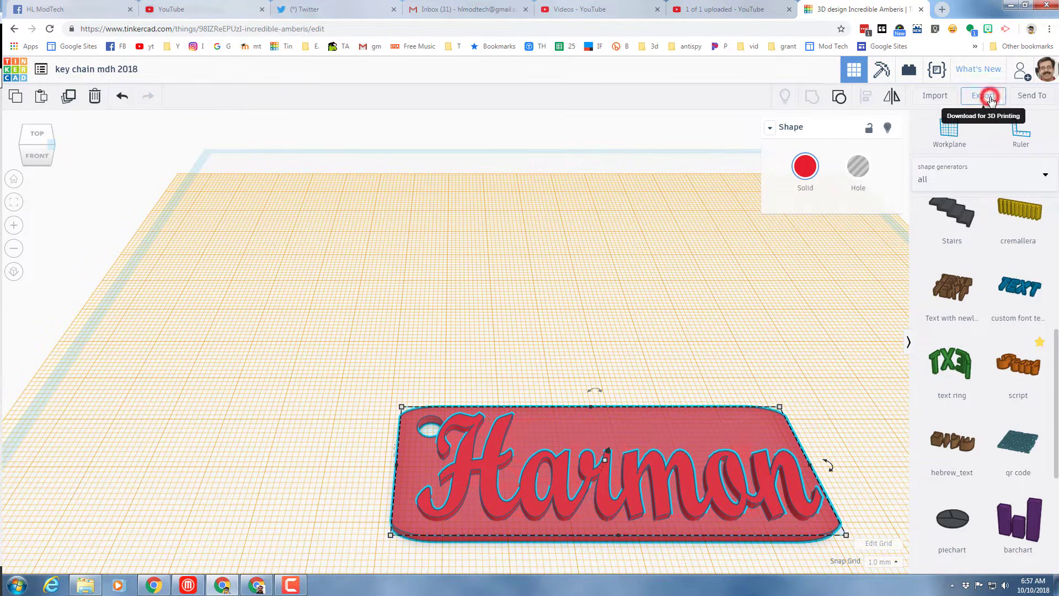
# Export the keychain in STL format for 3D printing
pyautogui.click(980, 94)
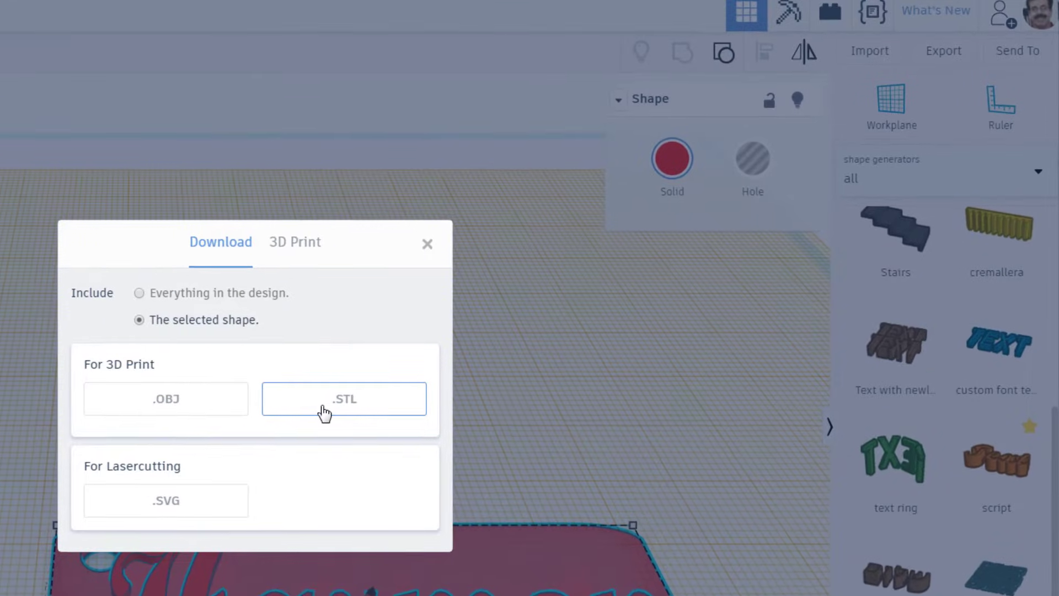
pyautogui.click(344, 398)
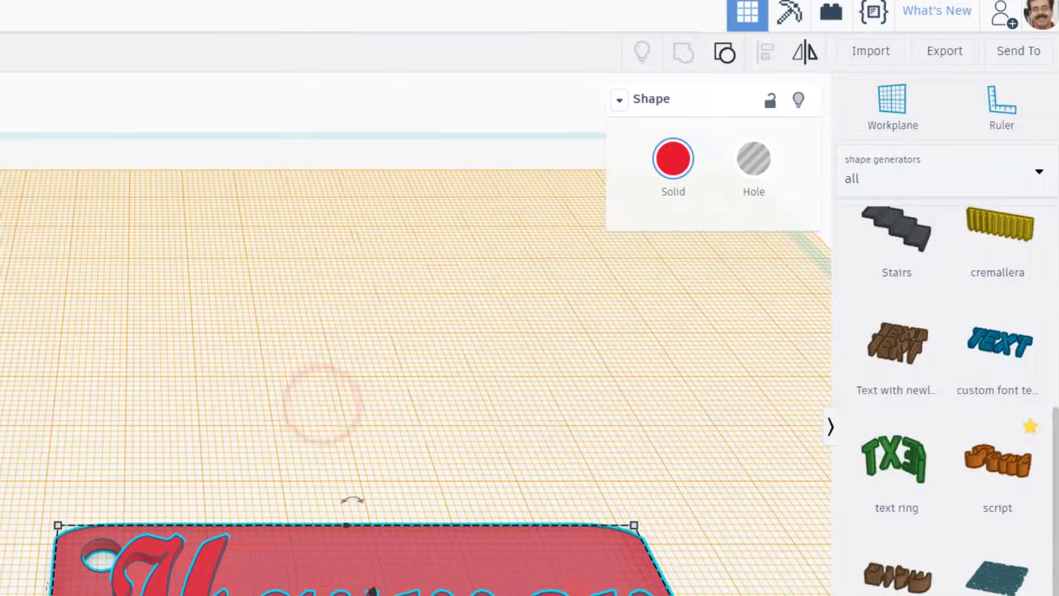
pyautogui.click(943, 51)
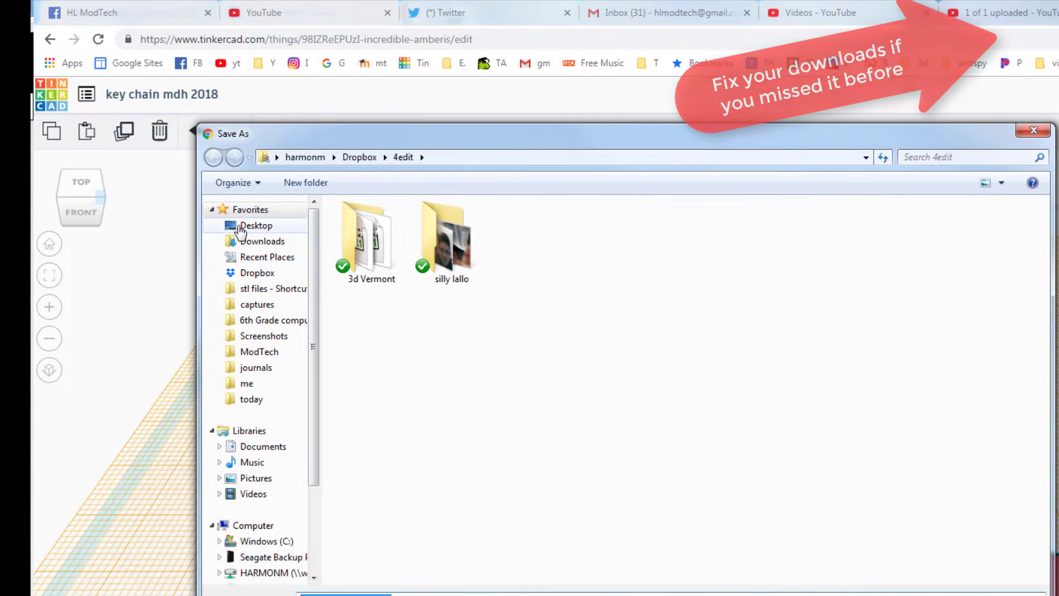
# Save the STL into Desktop > MT tools > stl files folder
pyautogui.click(255, 225)
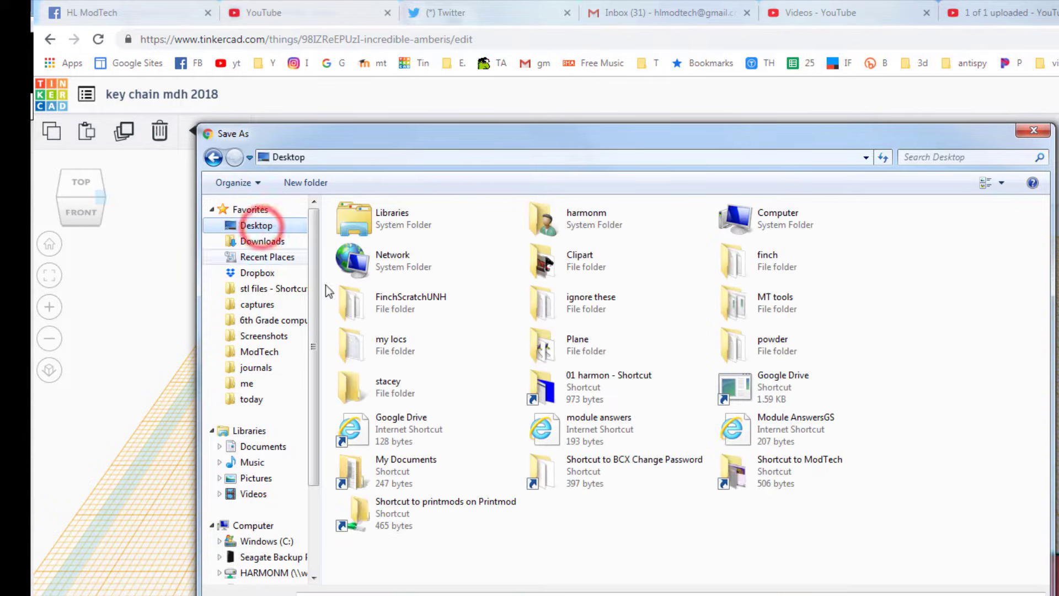
pyautogui.doubleClick(774, 302)
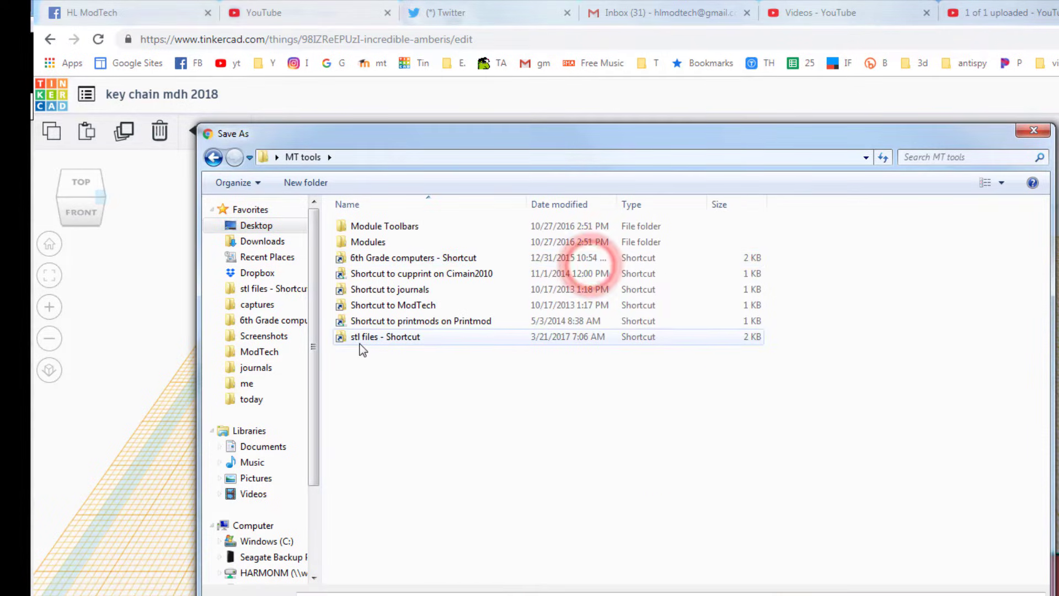
pyautogui.click(385, 336)
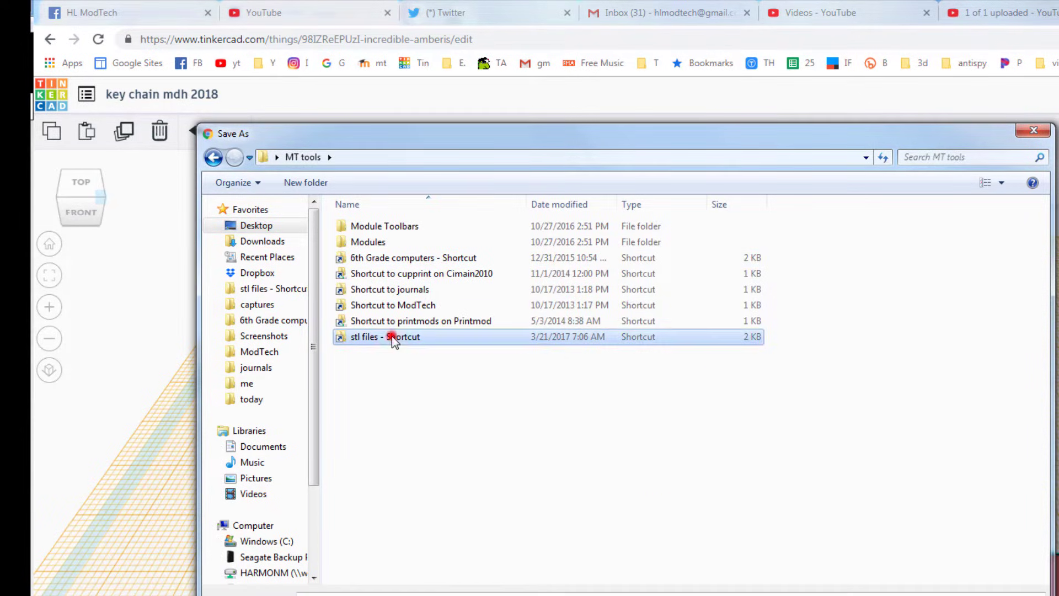
pyautogui.doubleClick(385, 337)
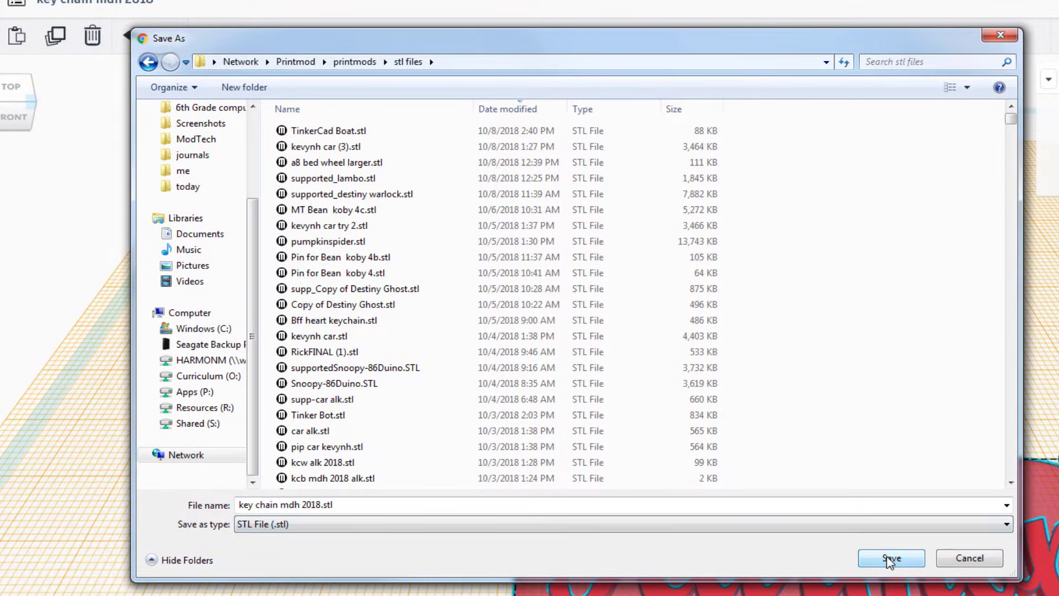
pyautogui.click(892, 558)
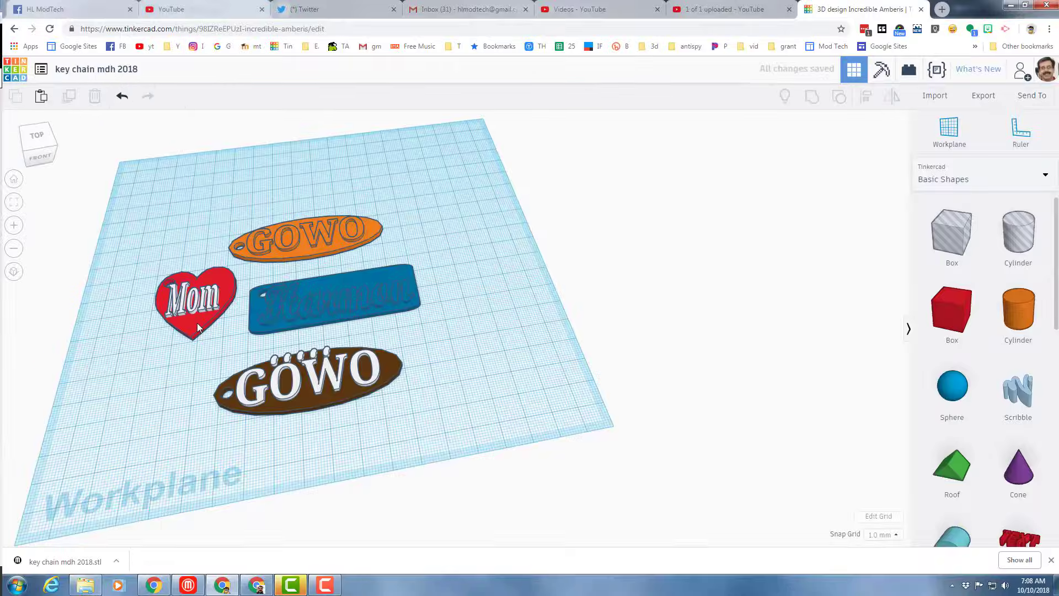
pyautogui.moveTo(234, 341)
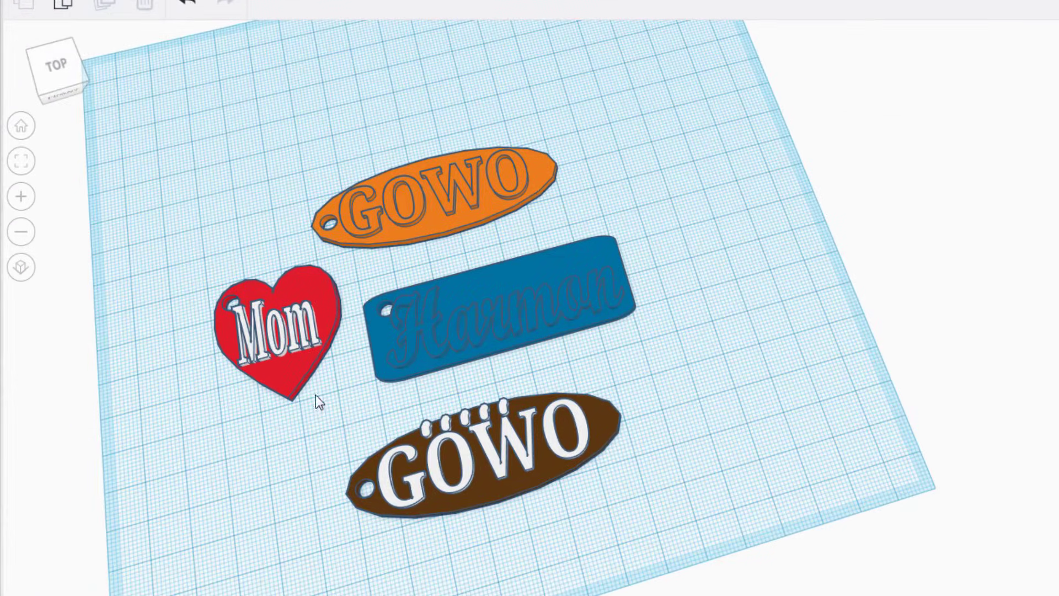
pyautogui.click(277, 325)
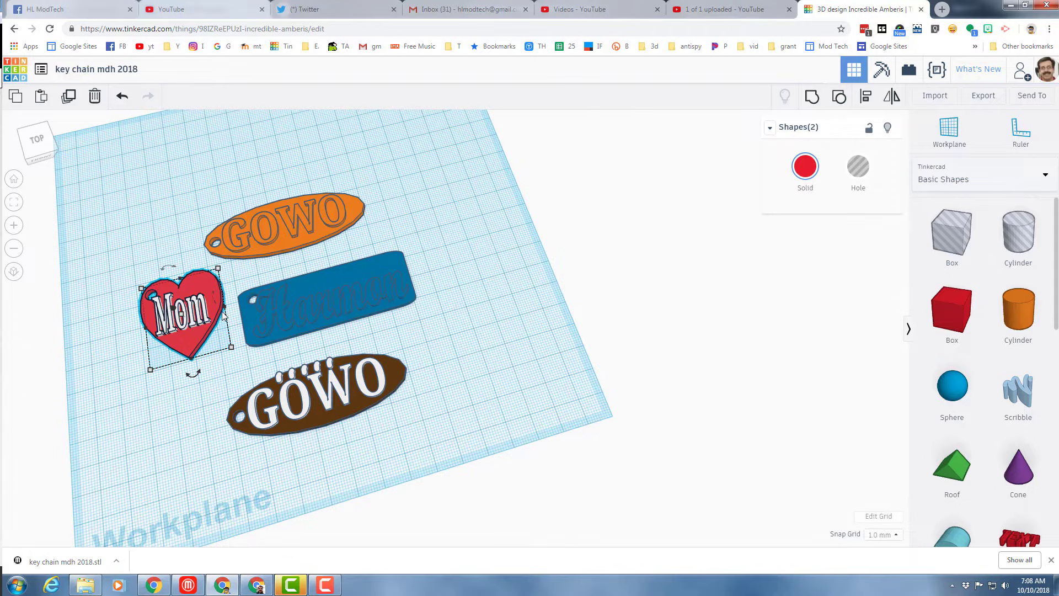
pyautogui.moveTo(813, 96)
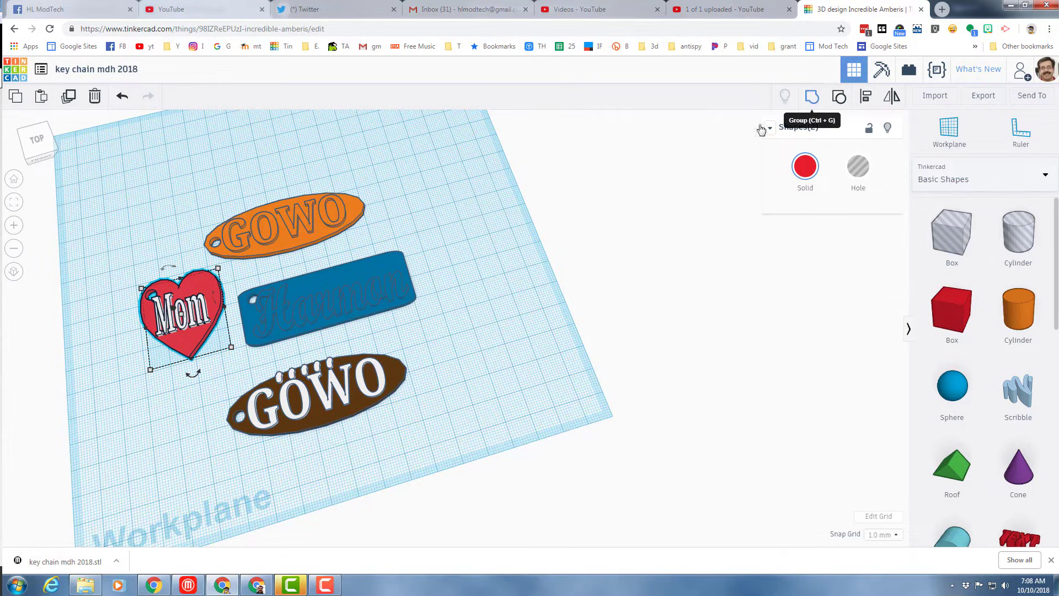
# Group the Mom heart with its lettering as Multicolor and export it as a second STL
pyautogui.click(812, 98)
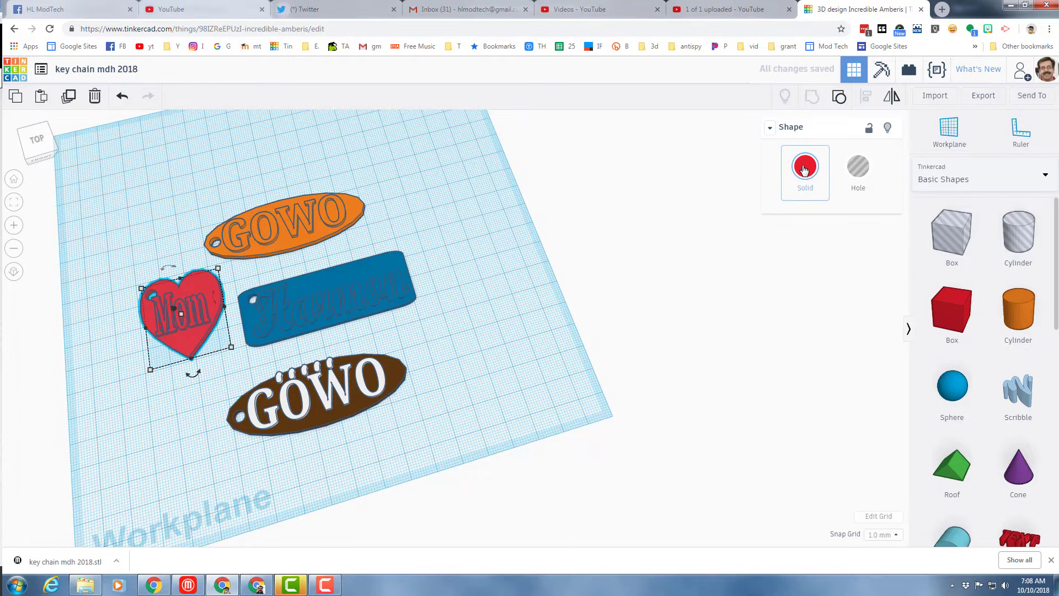
pyautogui.click(804, 167)
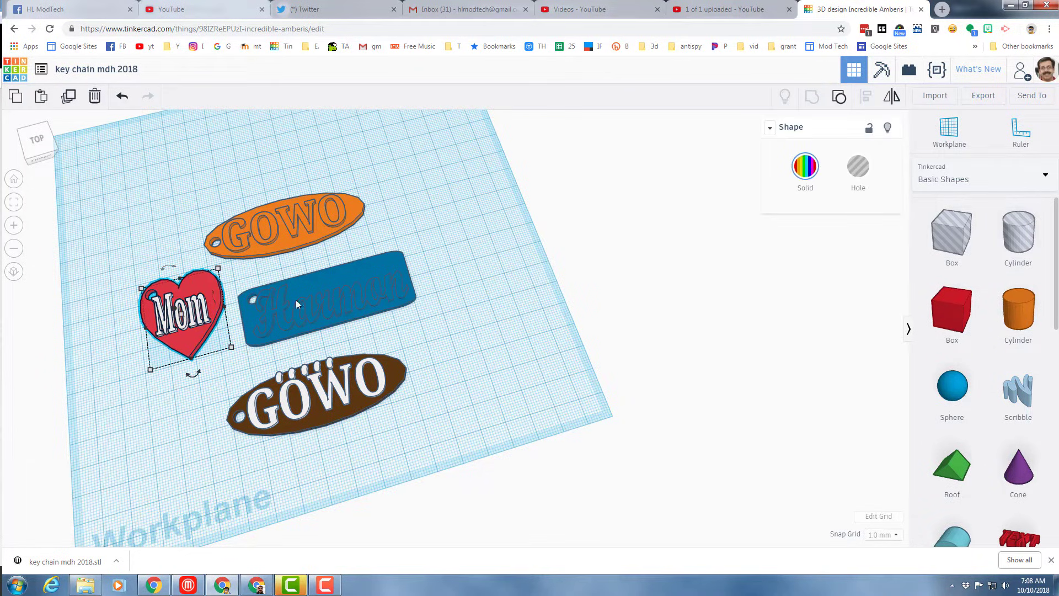
pyautogui.moveTo(983, 95)
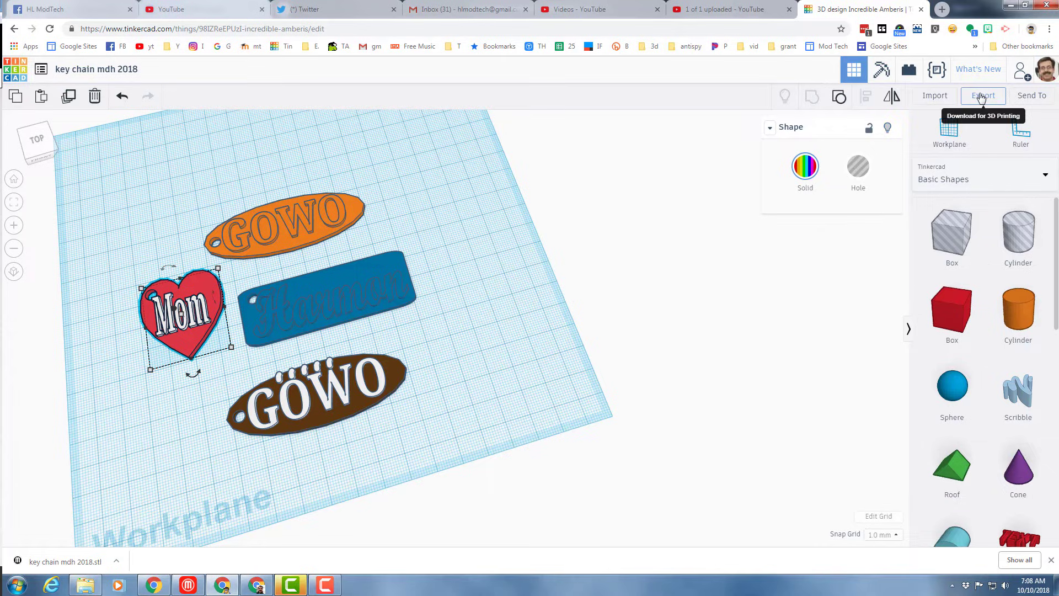
pyautogui.moveTo(273, 355)
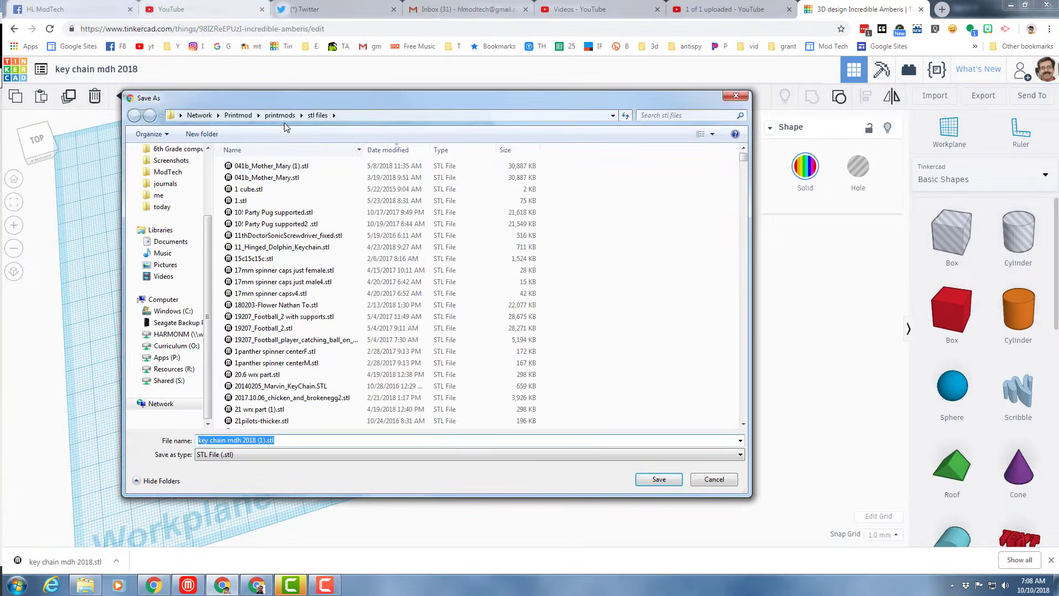
pyautogui.click(389, 149)
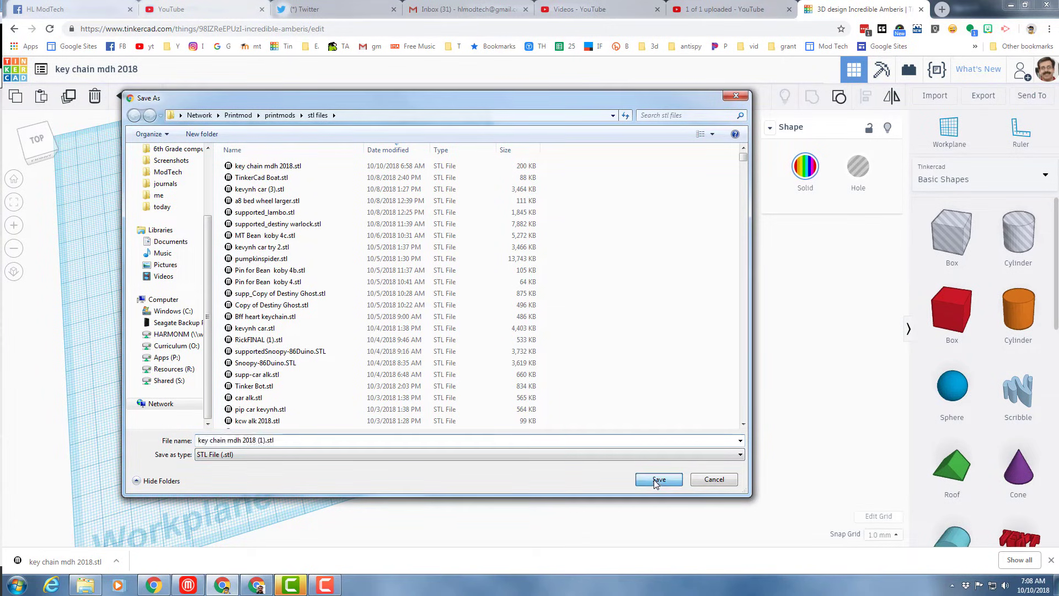
pyautogui.click(657, 479)
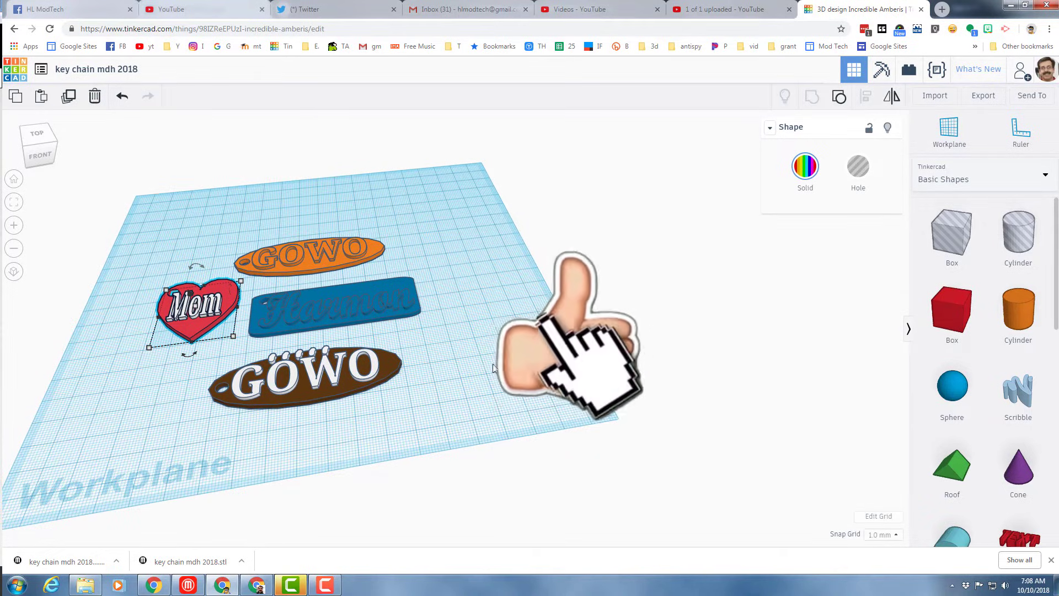
pyautogui.moveTo(520, 379)
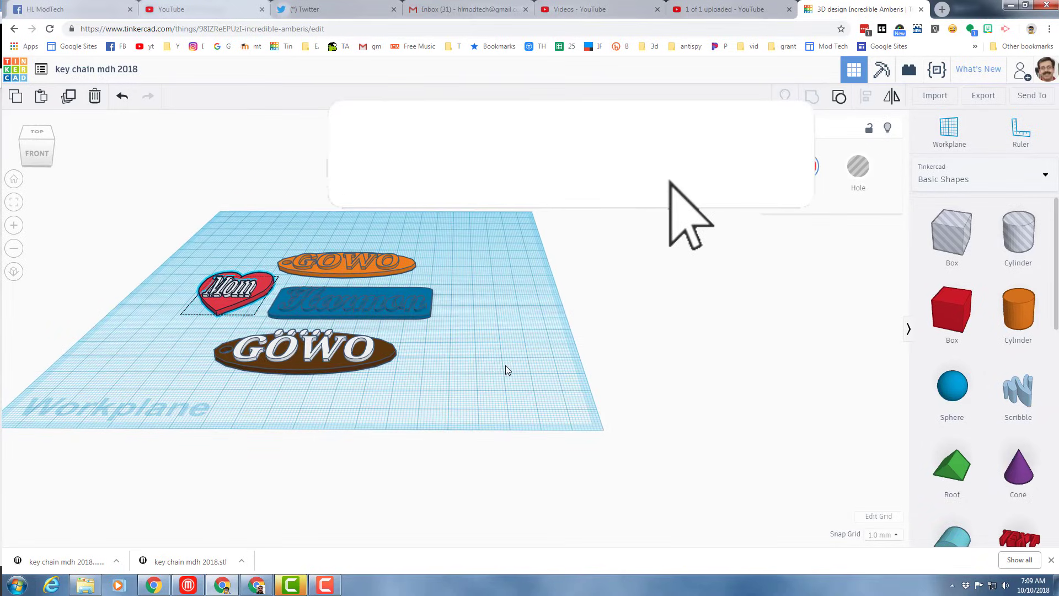
pyautogui.click(236, 290)
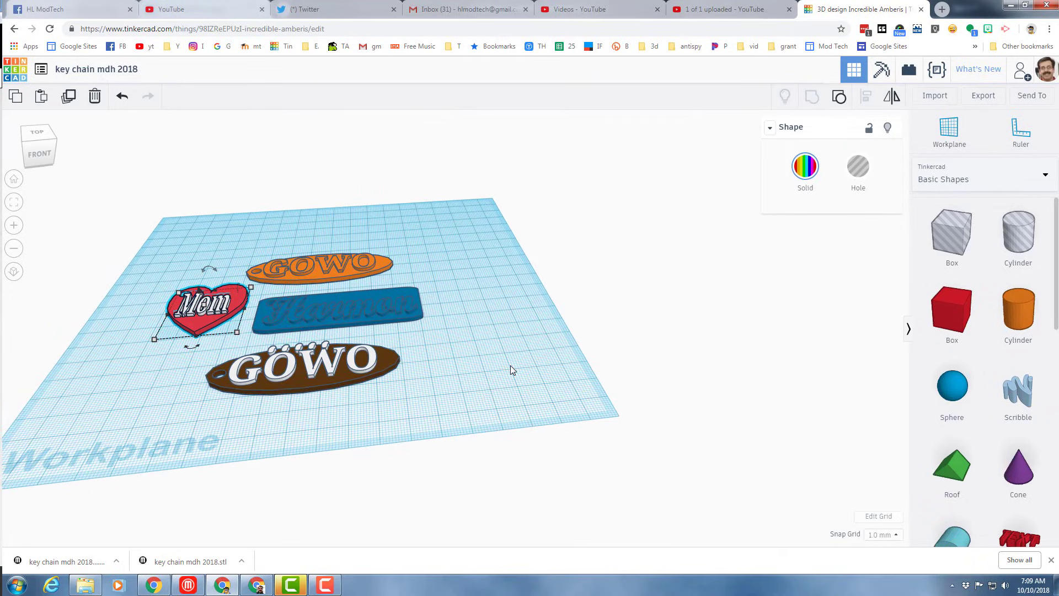